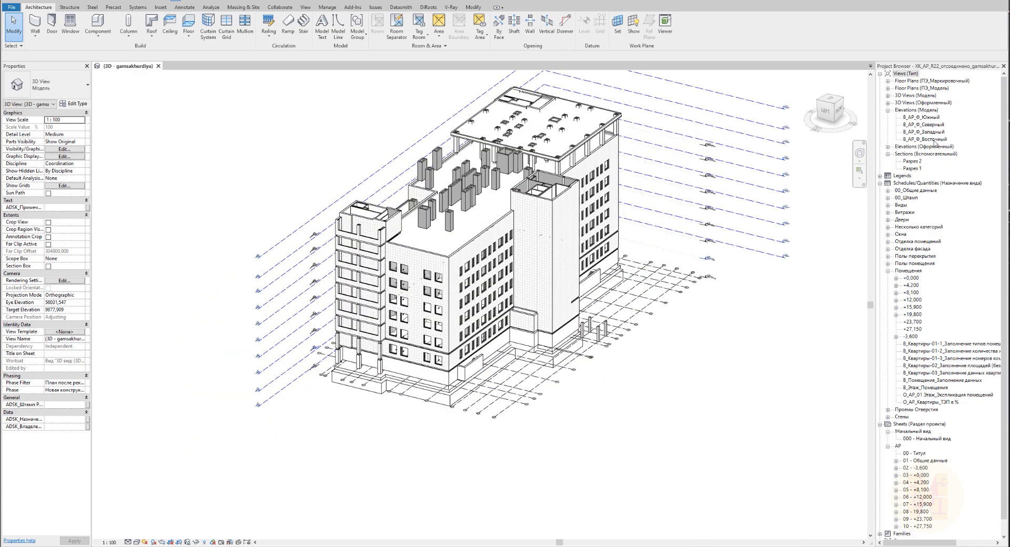
{"action": "mouse_move", "coordinate": [540, 428]}
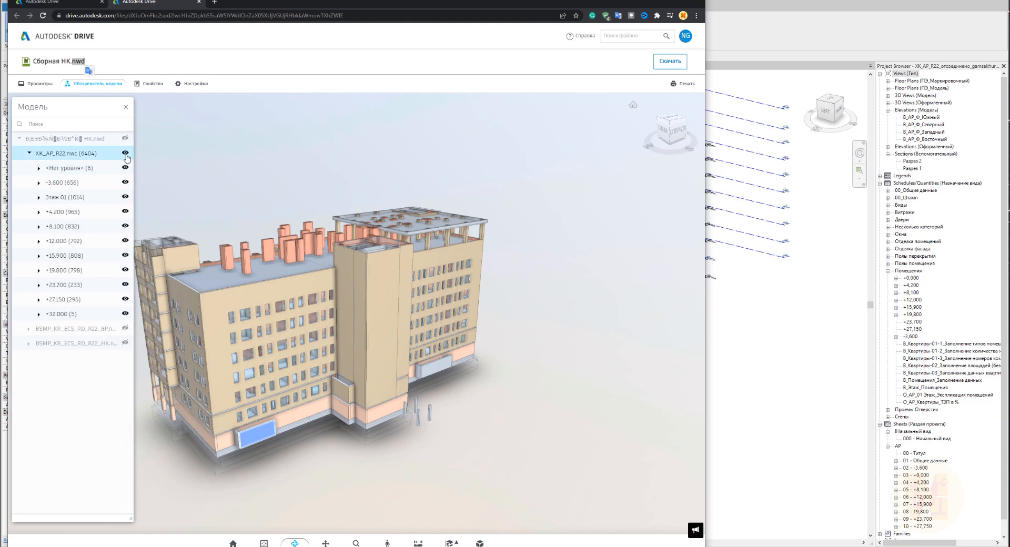
Step: Orbit the building in the {3D} view to inspect its facades from both corners
{"action": "left_click", "coordinate": [125, 154]}
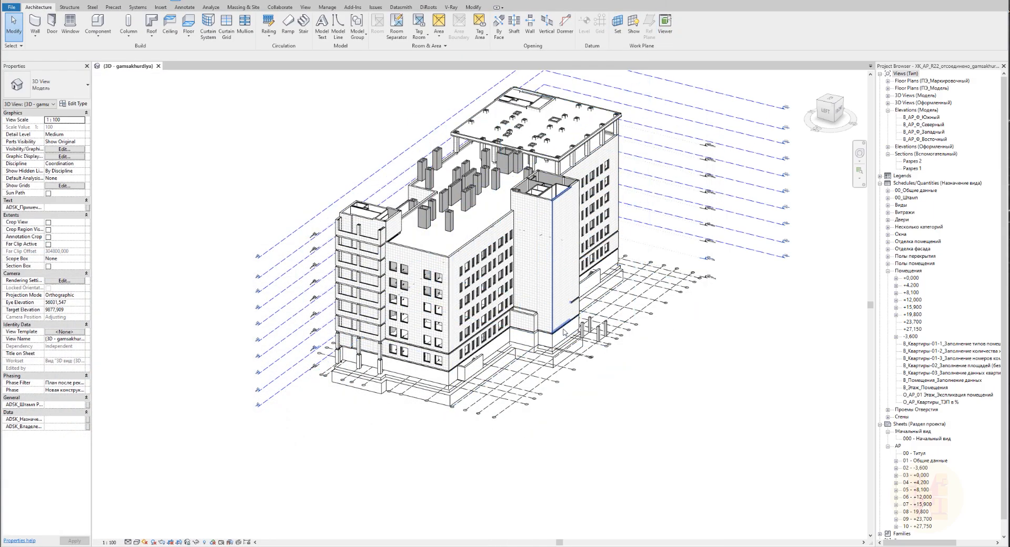
{"action": "mouse_move", "coordinate": [561, 332]}
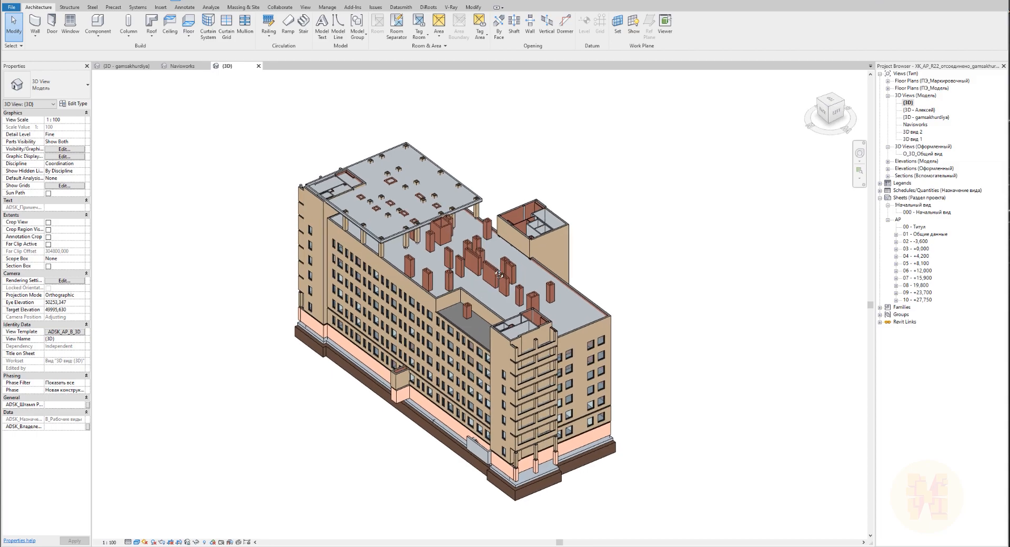
{"action": "left_click_drag", "start_coordinate": [499, 273], "coordinate": [544, 352]}
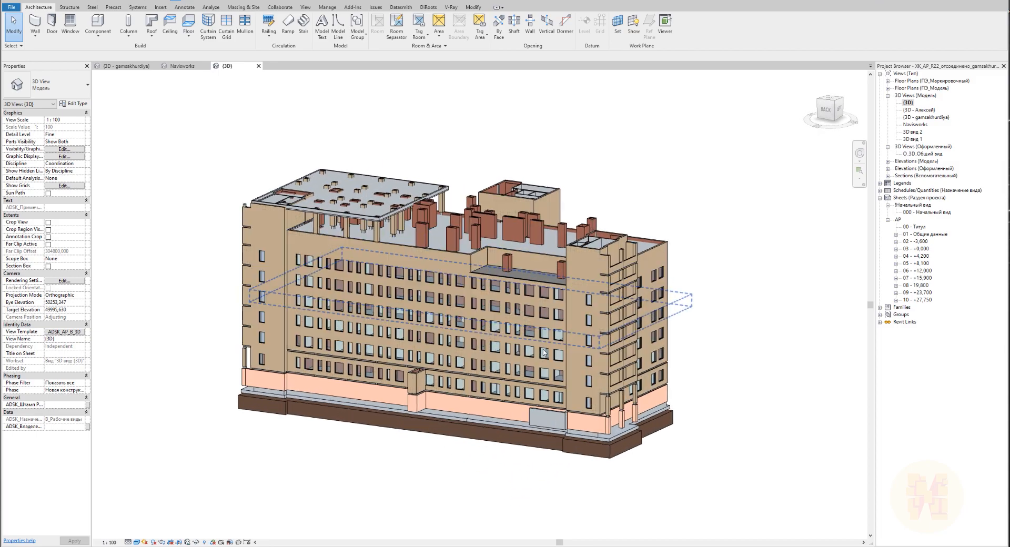
{"action": "left_click_drag", "start_coordinate": [544, 352], "coordinate": [650, 334]}
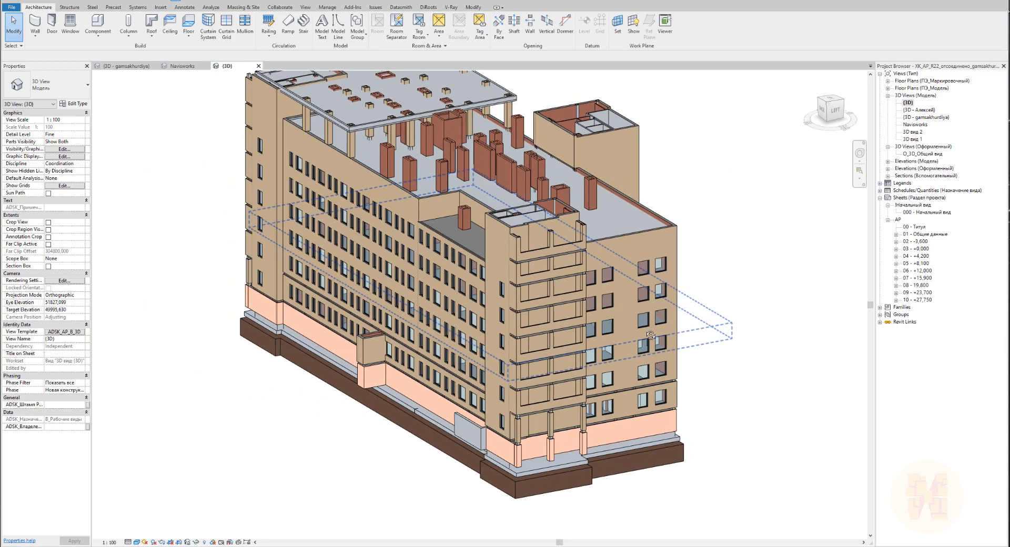
{"action": "left_click_drag", "start_coordinate": [650, 334], "coordinate": [656, 327]}
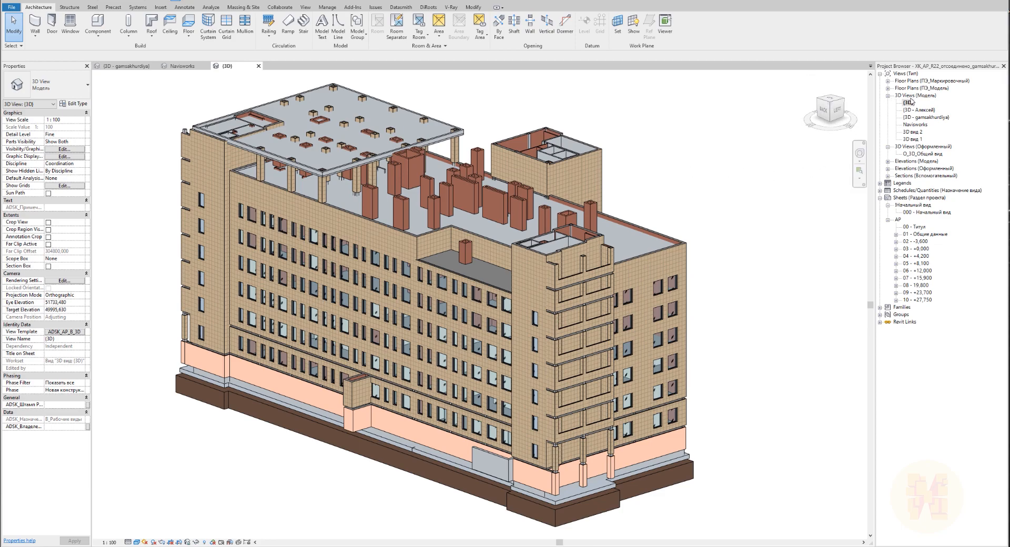
Step: Duplicate the {3D} view, switch to the Navisworks 3D view and turn its shadows off
{"action": "left_click", "coordinate": [908, 102]}
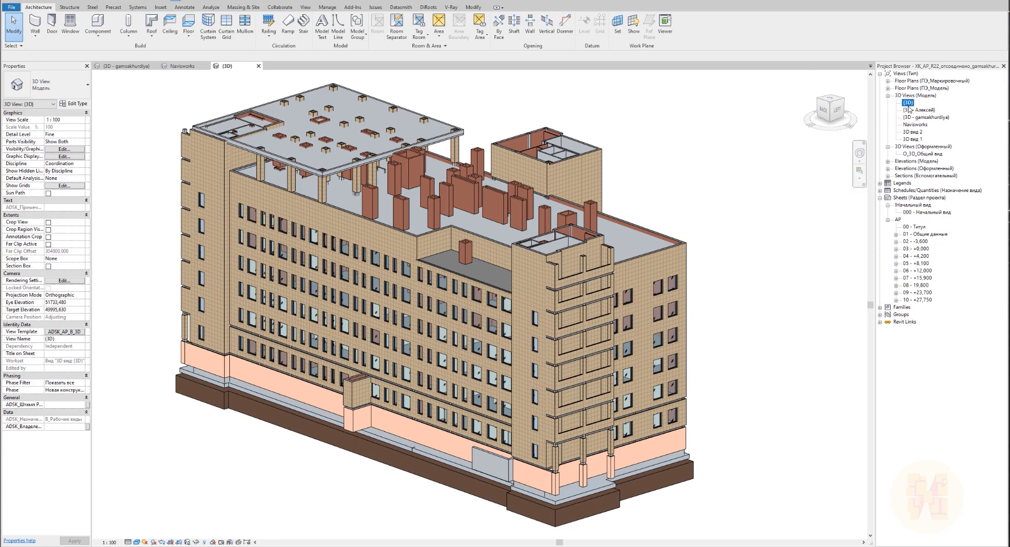
{"action": "right_click", "coordinate": [904, 102]}
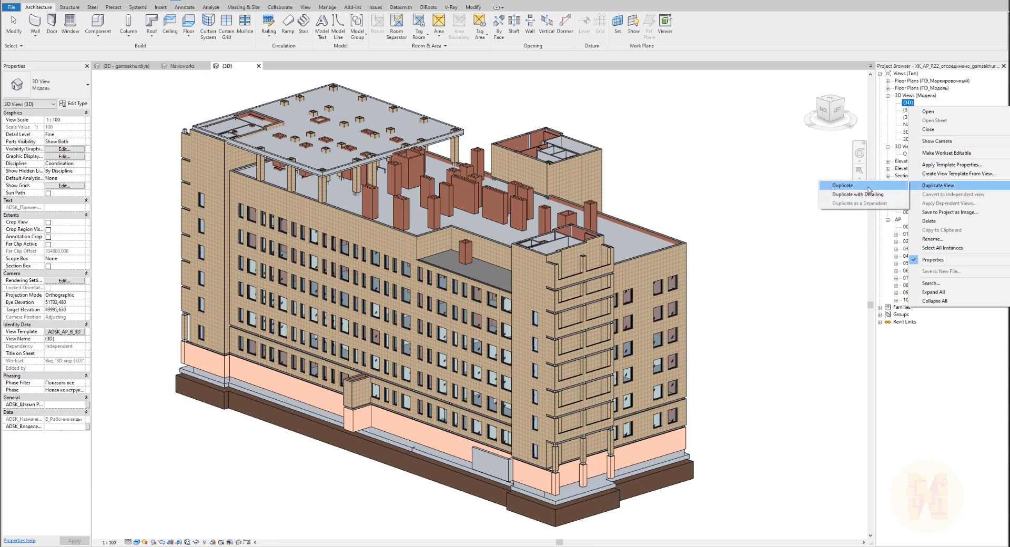
{"action": "left_click", "coordinate": [937, 185]}
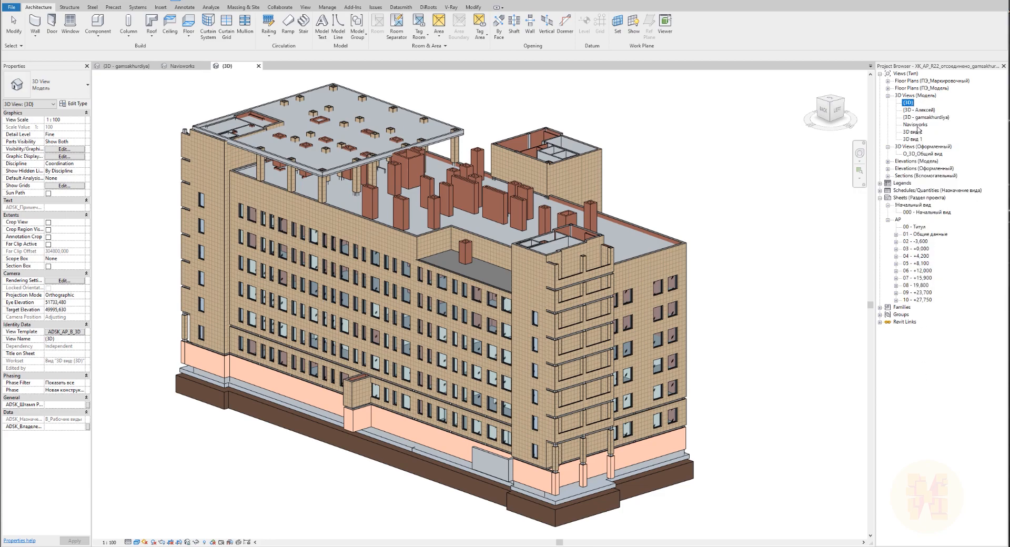
{"action": "double_click", "coordinate": [913, 123]}
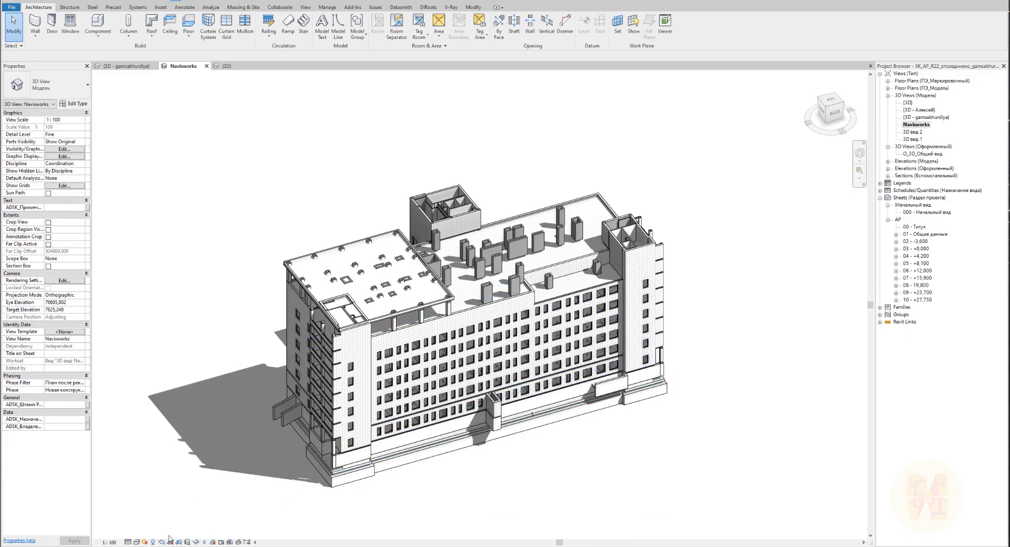
{"action": "left_click", "coordinate": [488, 448]}
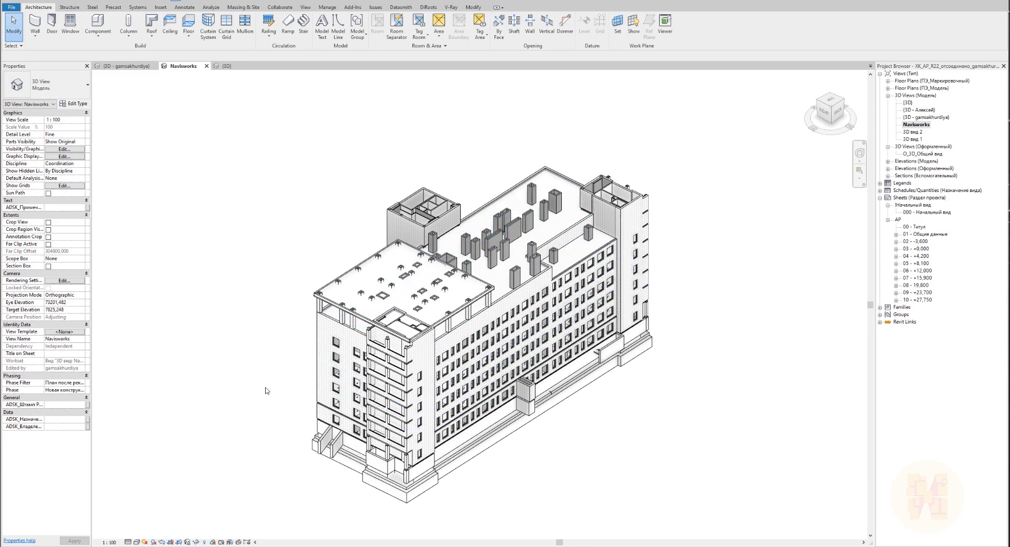
{"action": "left_click", "coordinate": [65, 152]}
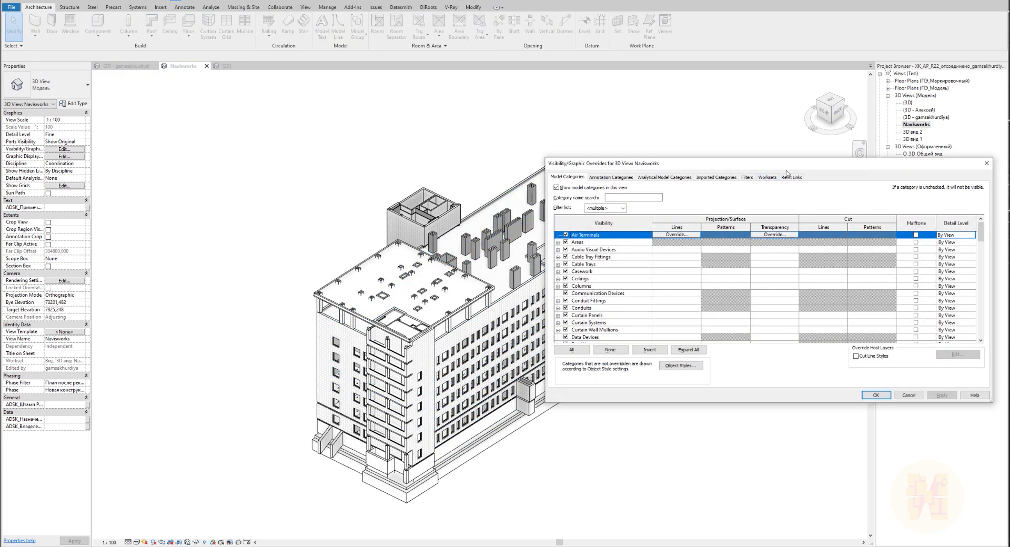
{"action": "left_click", "coordinate": [791, 176]}
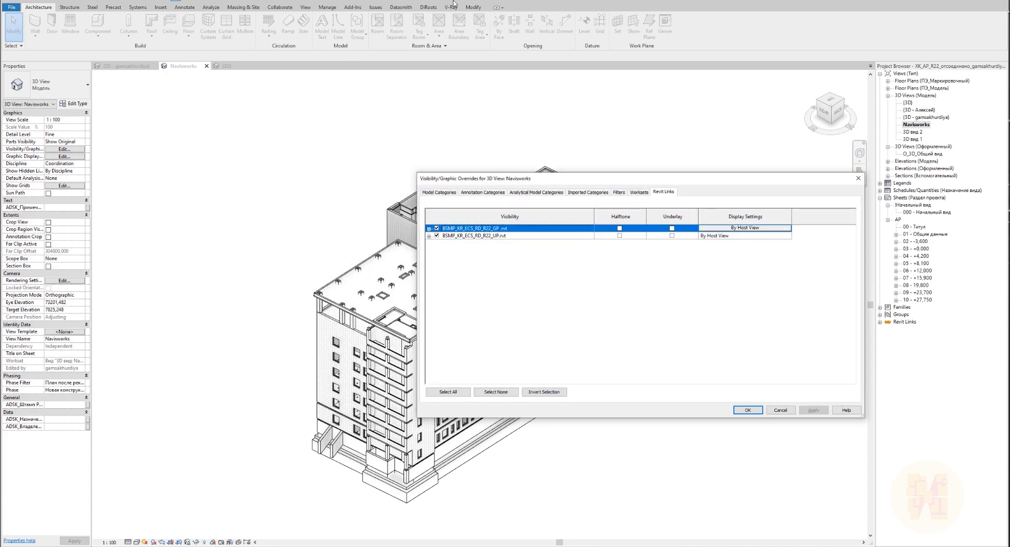
{"action": "left_click", "coordinate": [437, 227]}
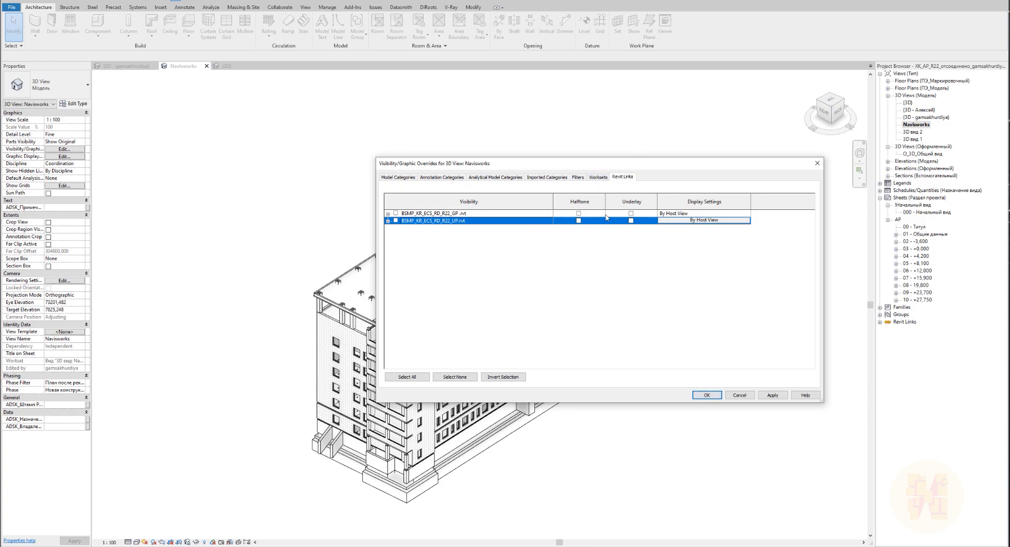
{"action": "left_click", "coordinate": [706, 396]}
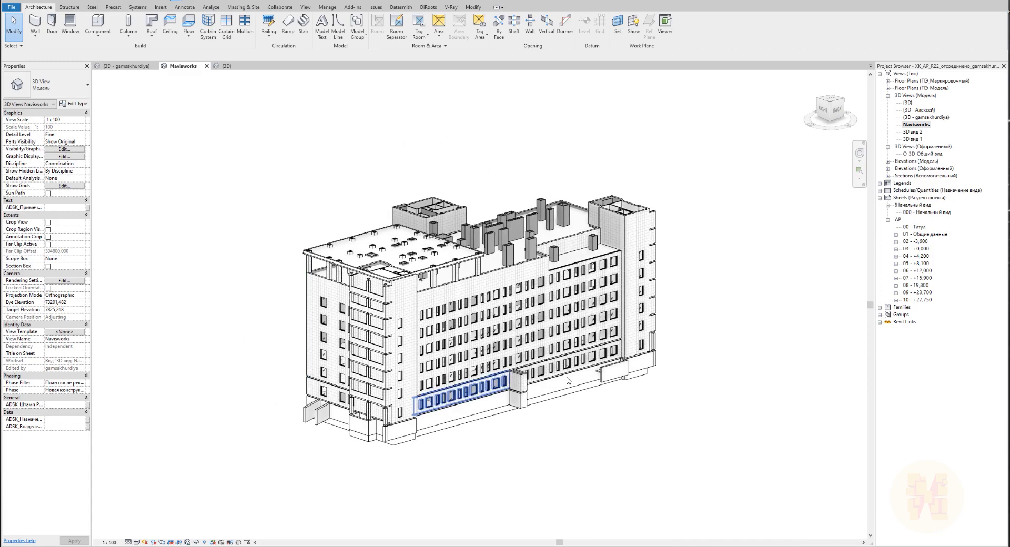
{"action": "mouse_move", "coordinate": [488, 284]}
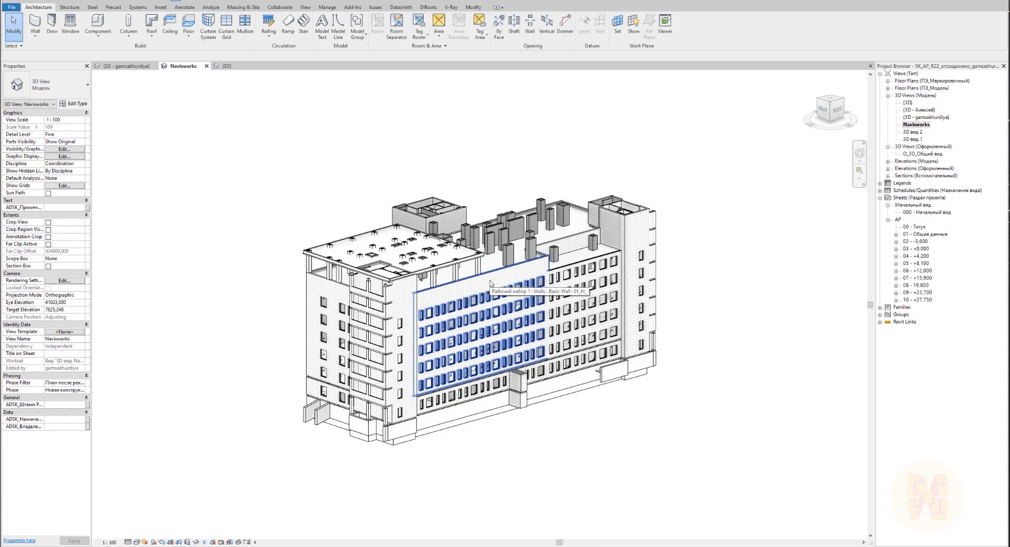
{"action": "left_click", "coordinate": [471, 134]}
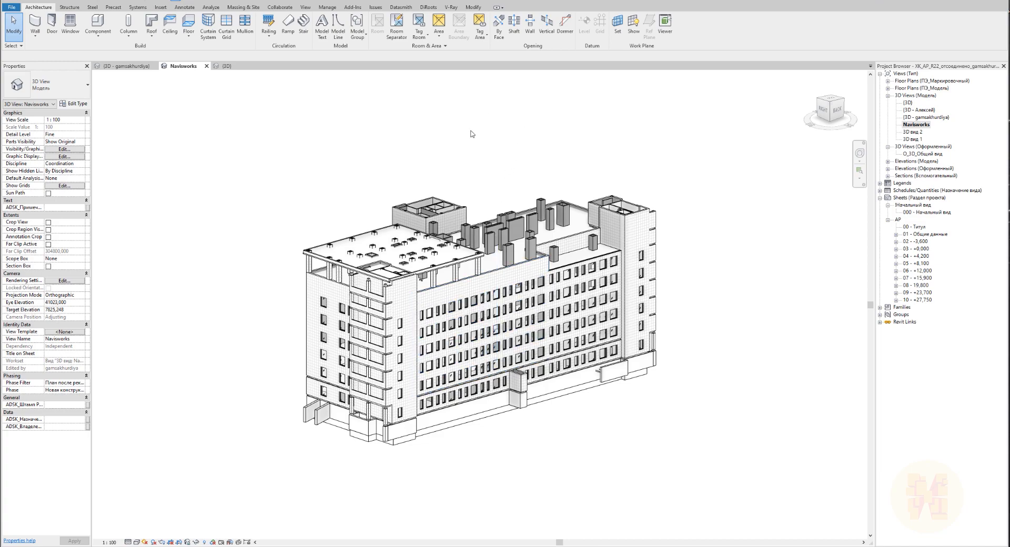
{"action": "mouse_move", "coordinate": [450, 143]}
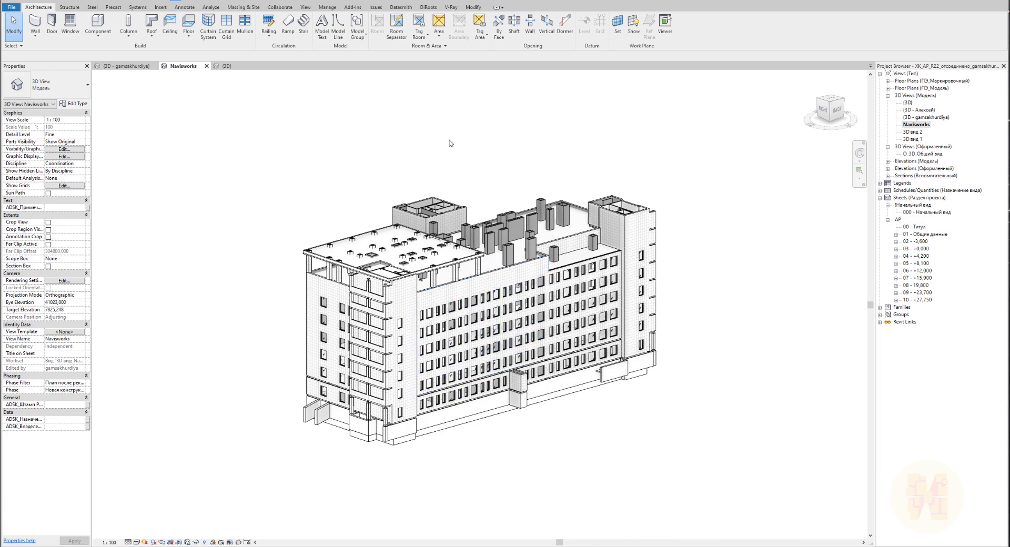
Step: Review Visibility/Graphic Overrides across imported, annotation and model categories, toggling MEP Fabrication Ductwork
{"action": "left_click", "coordinate": [63, 148]}
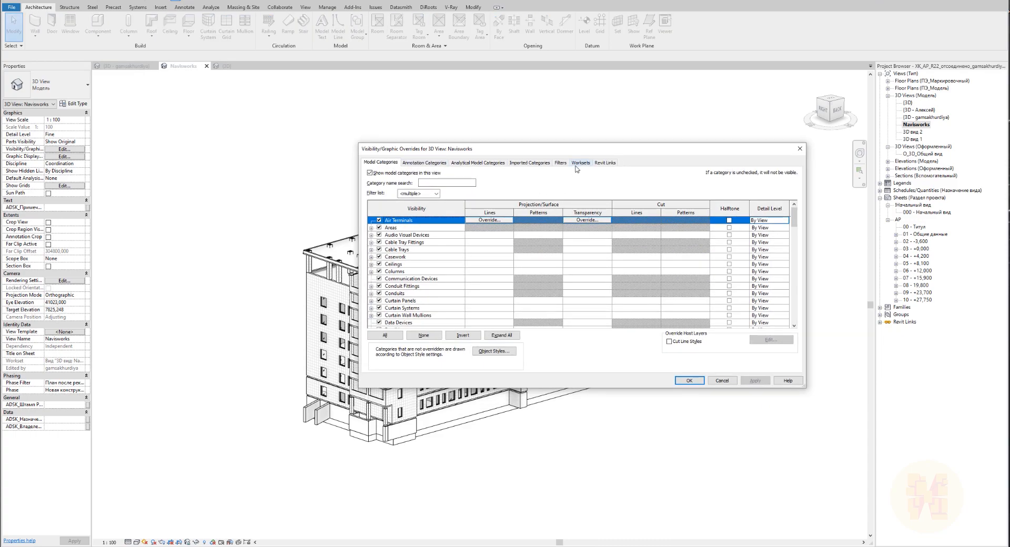
{"action": "left_click", "coordinate": [529, 162]}
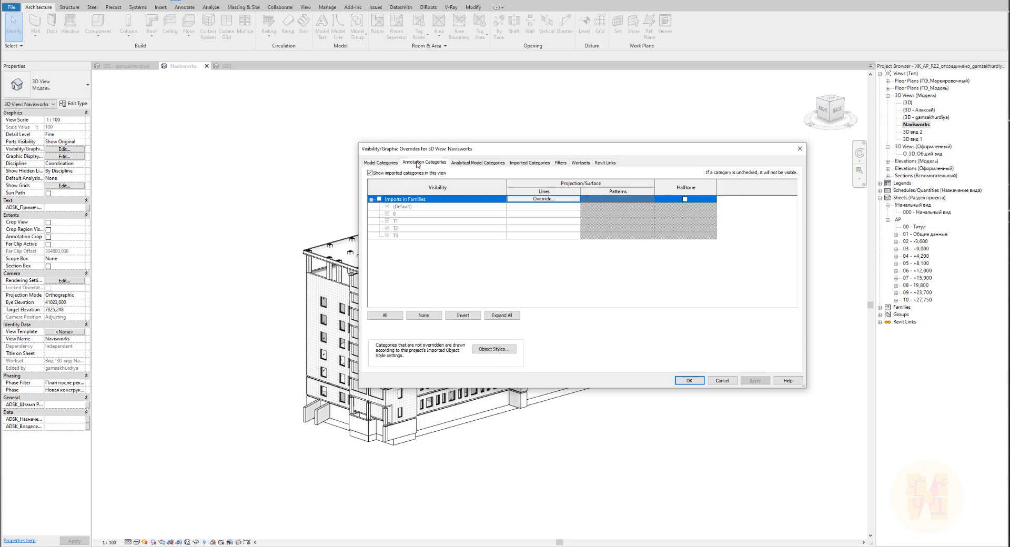
{"action": "left_click", "coordinate": [424, 162]}
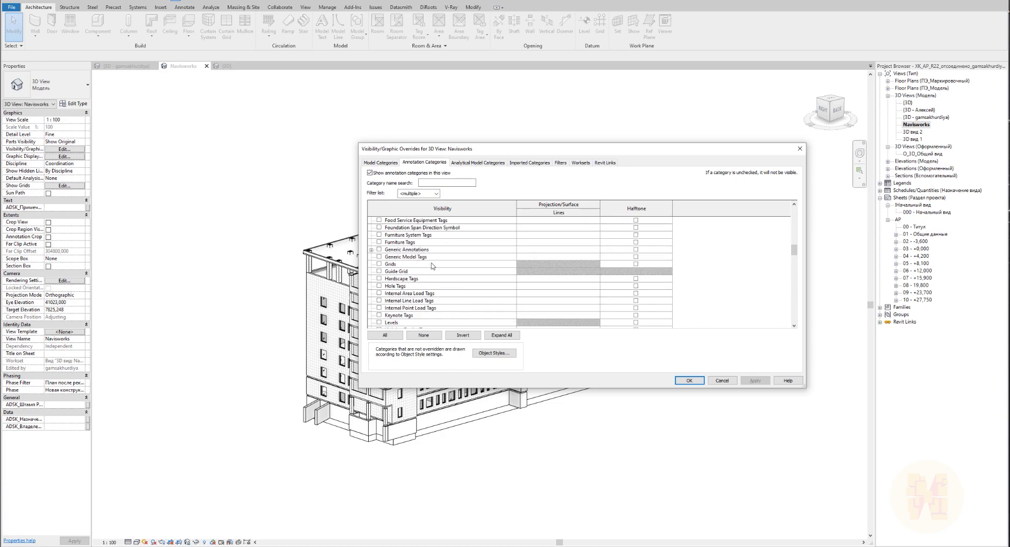
{"action": "scroll", "scroll_direction": "down", "scroll_amount": 3}
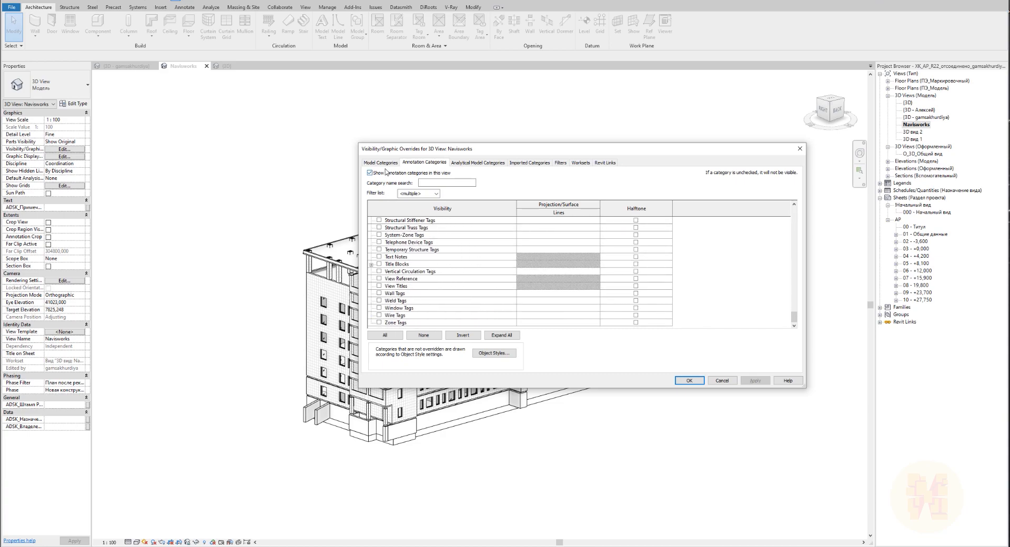
{"action": "left_click", "coordinate": [380, 162]}
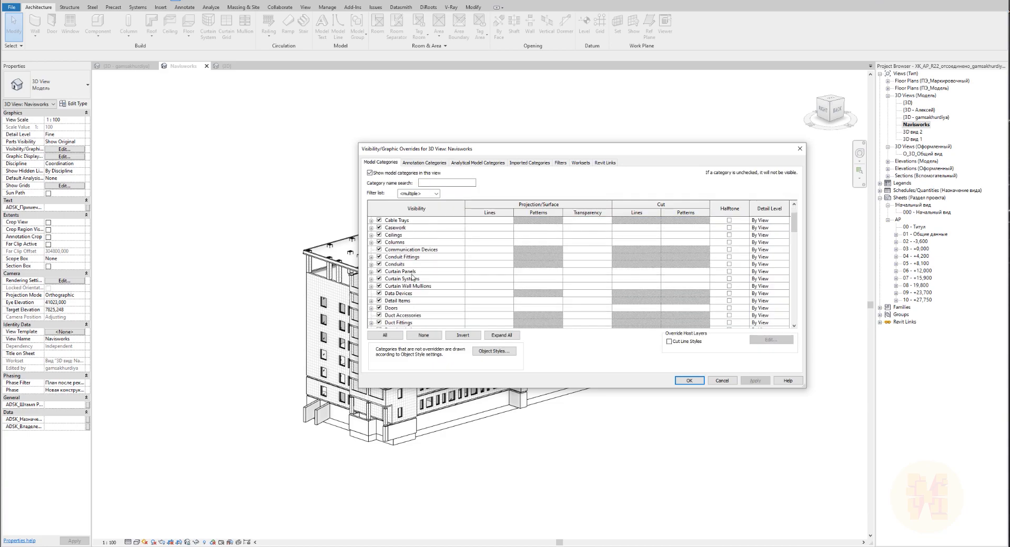
{"action": "scroll", "scroll_direction": "down", "scroll_amount": 3}
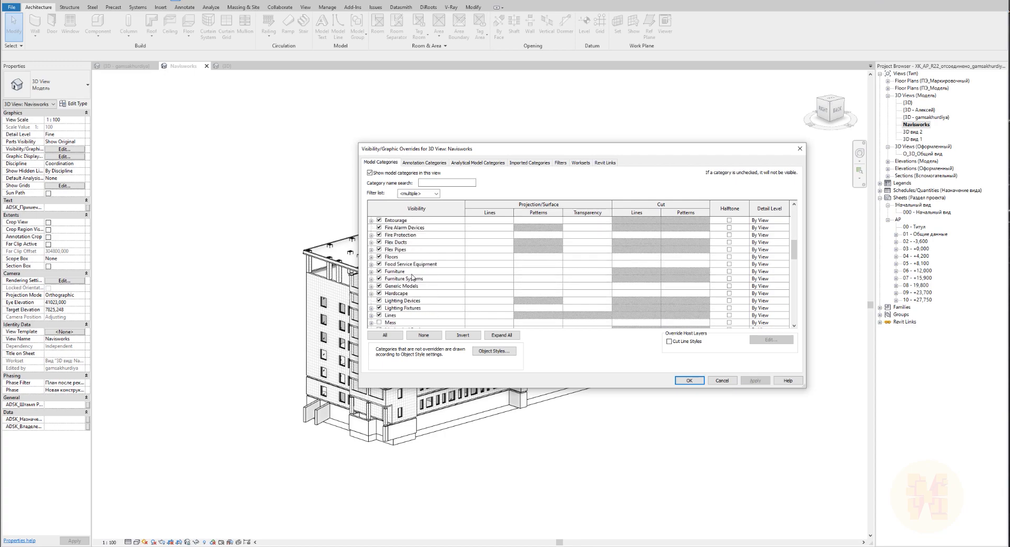
{"action": "scroll", "scroll_direction": "down", "scroll_amount": 3}
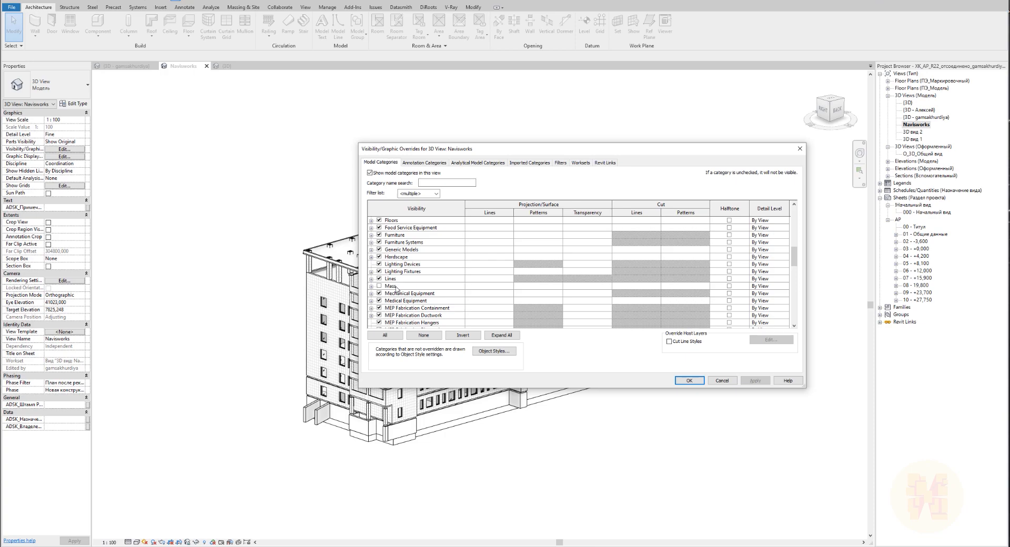
{"action": "scroll", "scroll_direction": "down", "scroll_amount": 3}
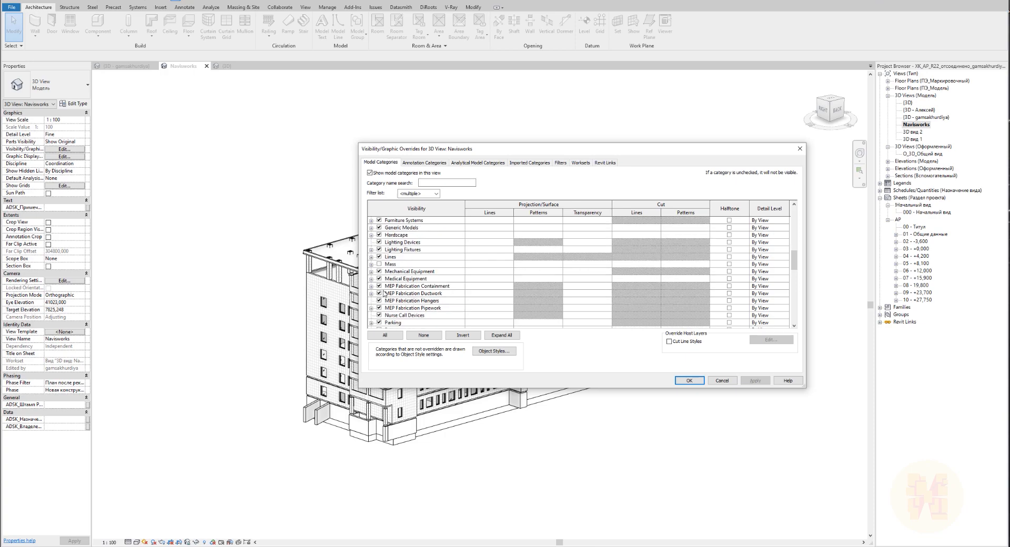
{"action": "left_click", "coordinate": [410, 308]}
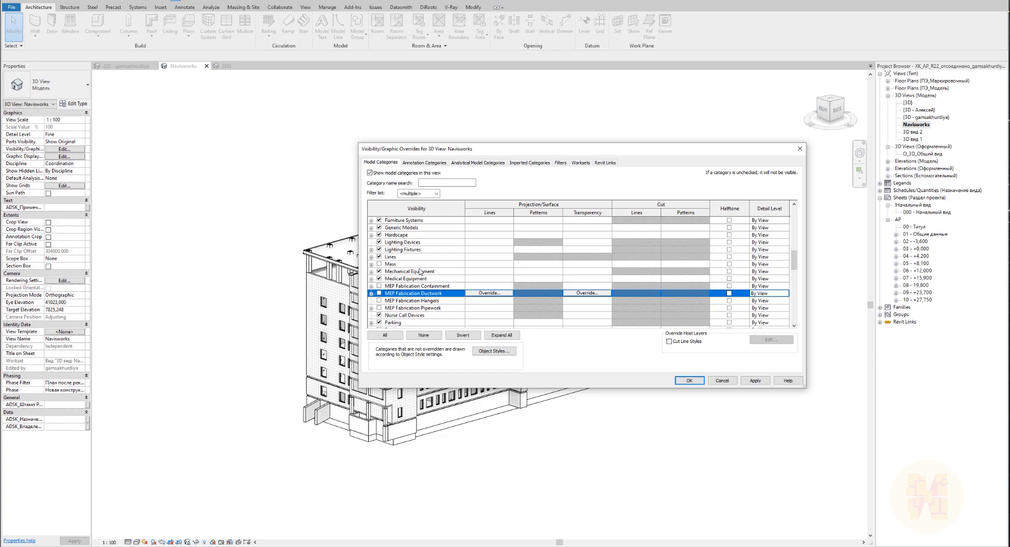
{"action": "left_click", "coordinate": [410, 272]}
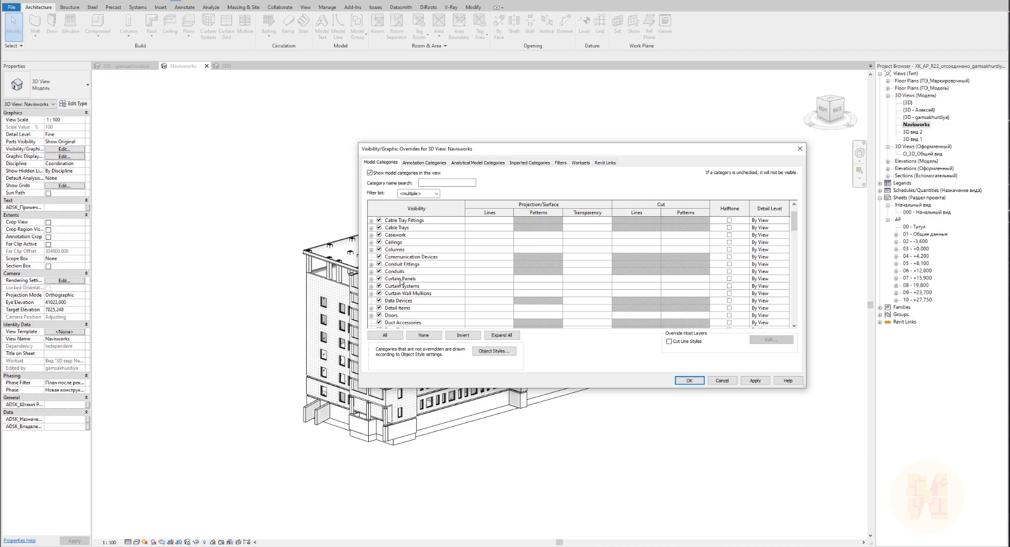
{"action": "mouse_move", "coordinate": [427, 224]}
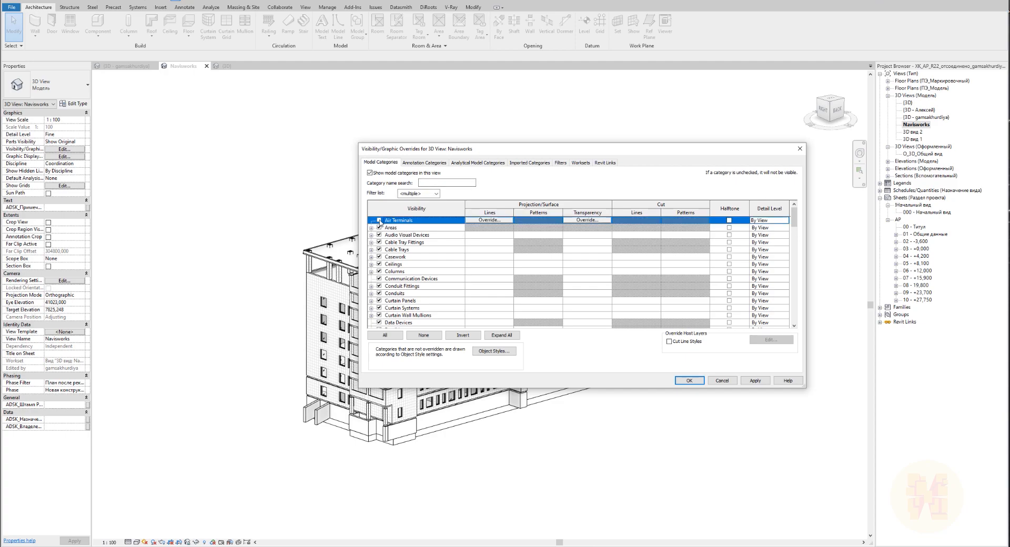
Step: Filter the category list by disciplines and select all listed model categories together
{"action": "left_click", "coordinate": [436, 194]}
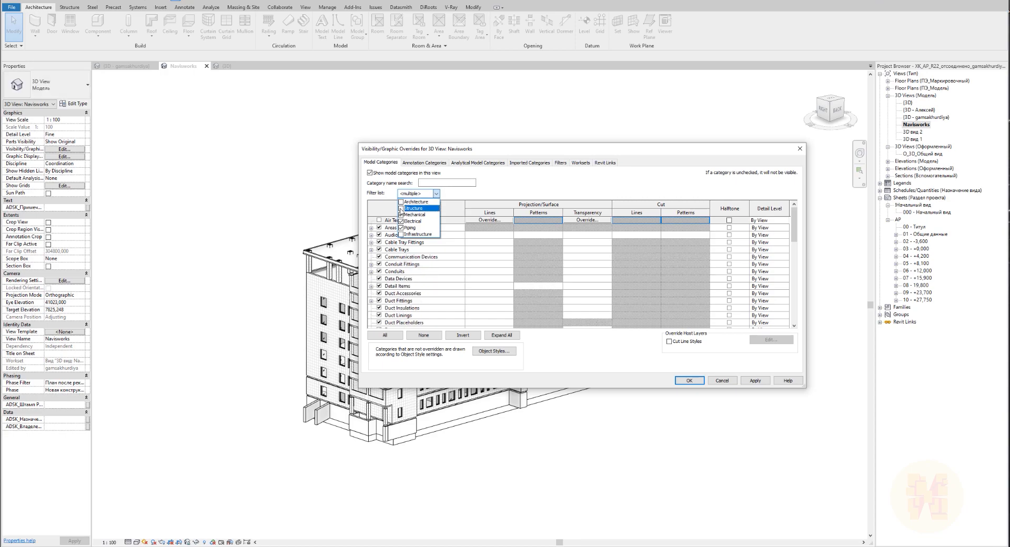
{"action": "left_click", "coordinate": [411, 194]}
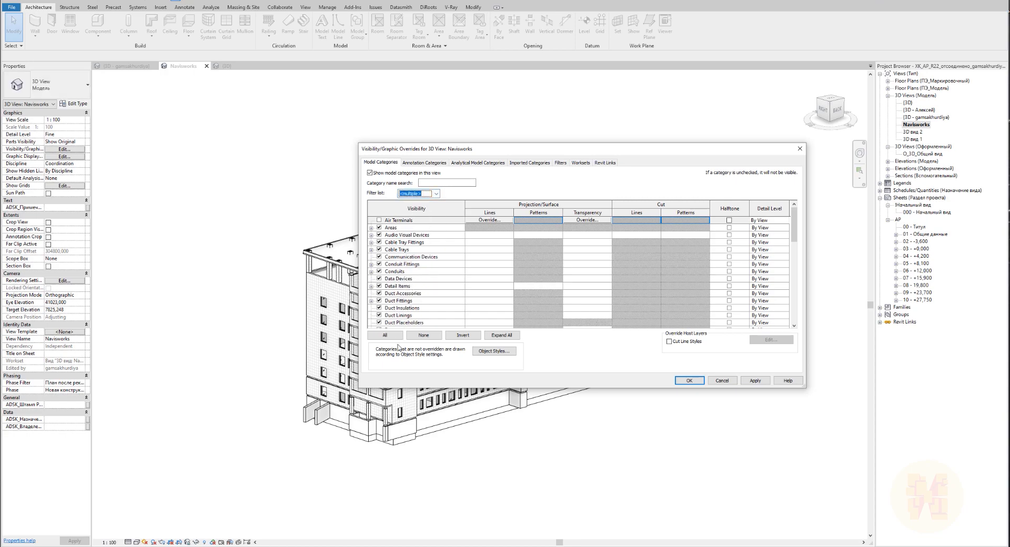
{"action": "left_click", "coordinate": [385, 336]}
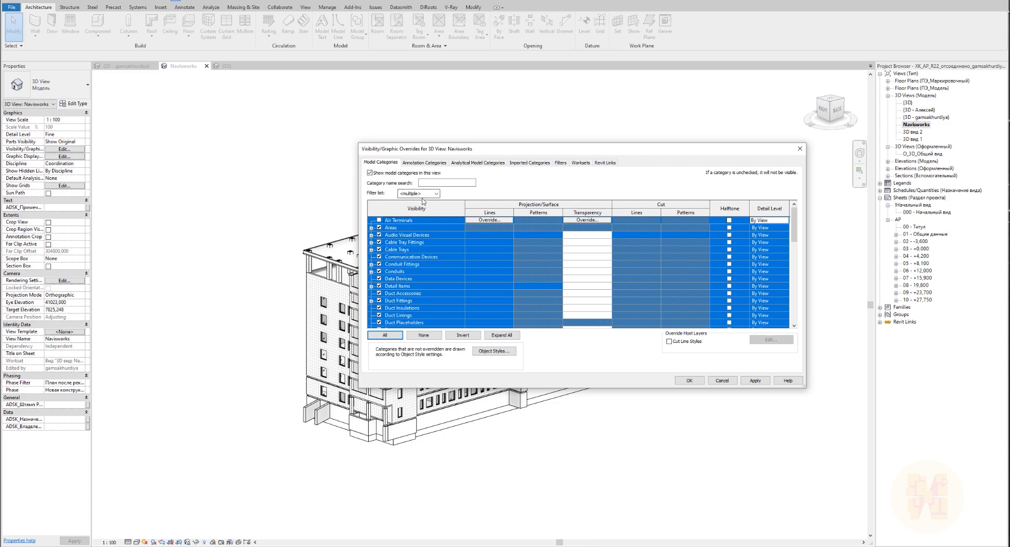
{"action": "left_click", "coordinate": [437, 194]}
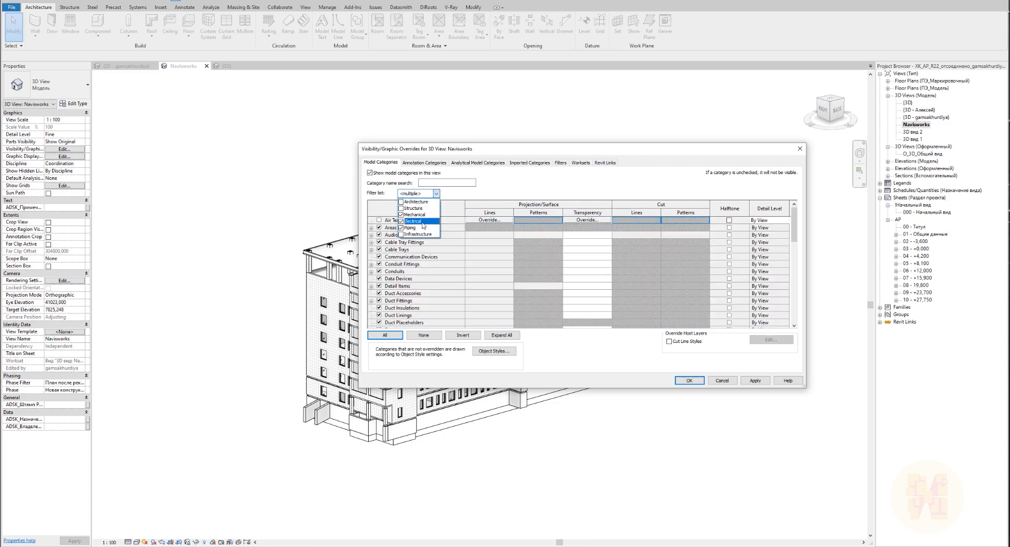
{"action": "left_click", "coordinate": [412, 221]}
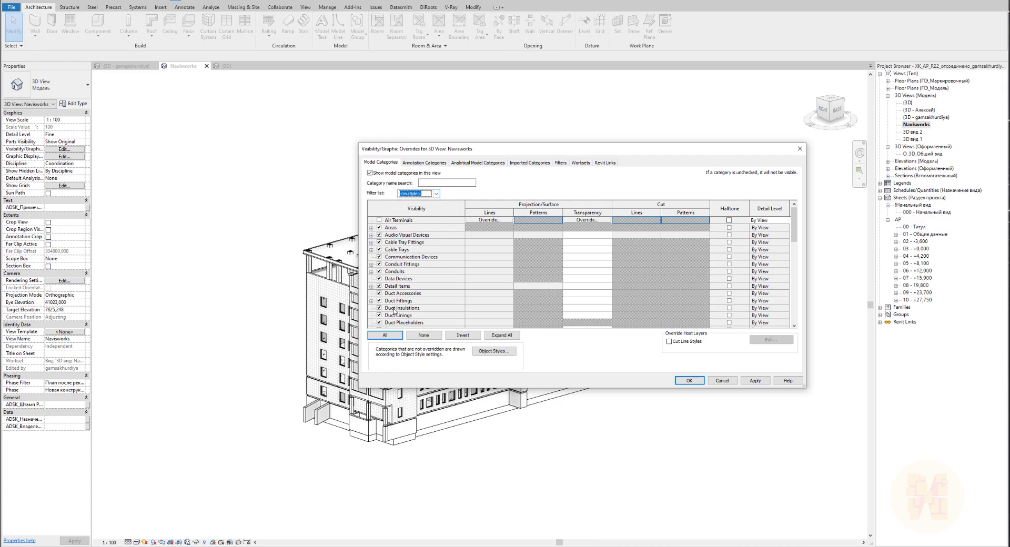
{"action": "left_click", "coordinate": [385, 335]}
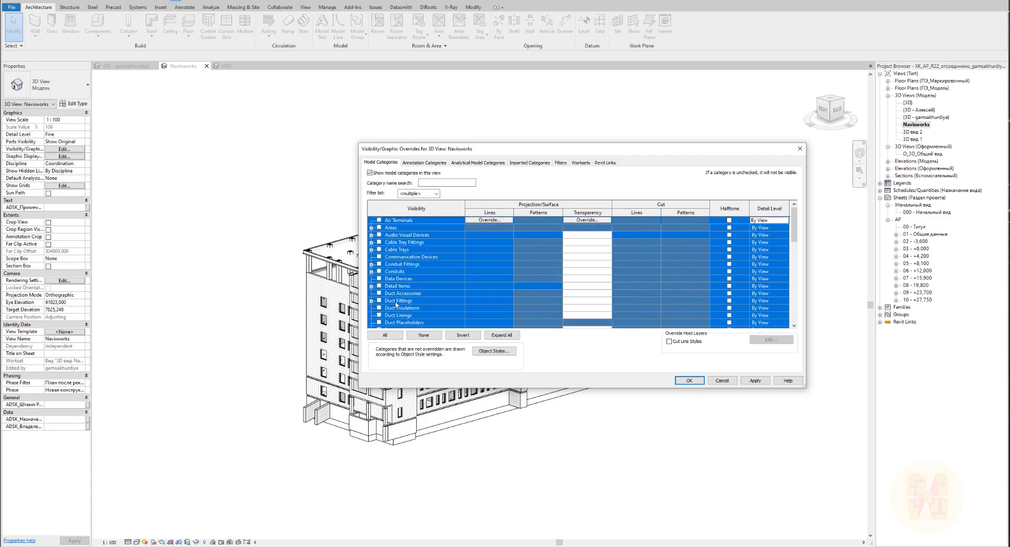
{"action": "left_click", "coordinate": [689, 381]}
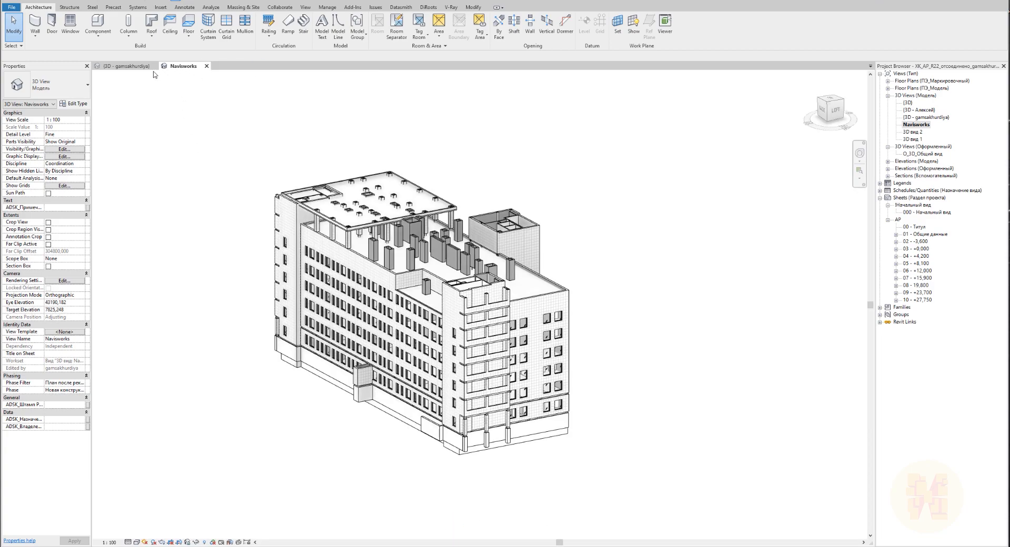
Step: Close the duplicate {3D} view so only the Navisworks view stays open
{"action": "left_click", "coordinate": [155, 66]}
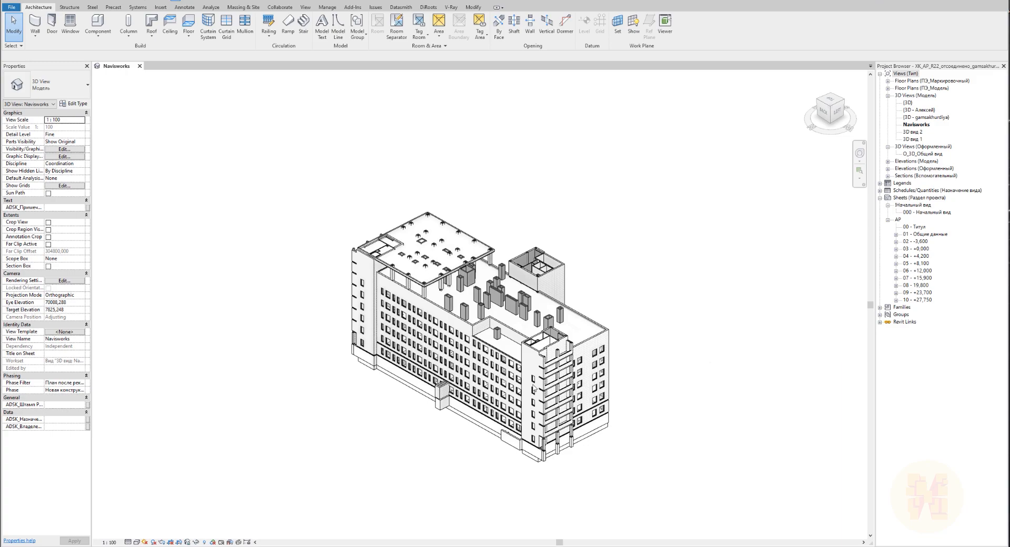
{"action": "mouse_move", "coordinate": [636, 317]}
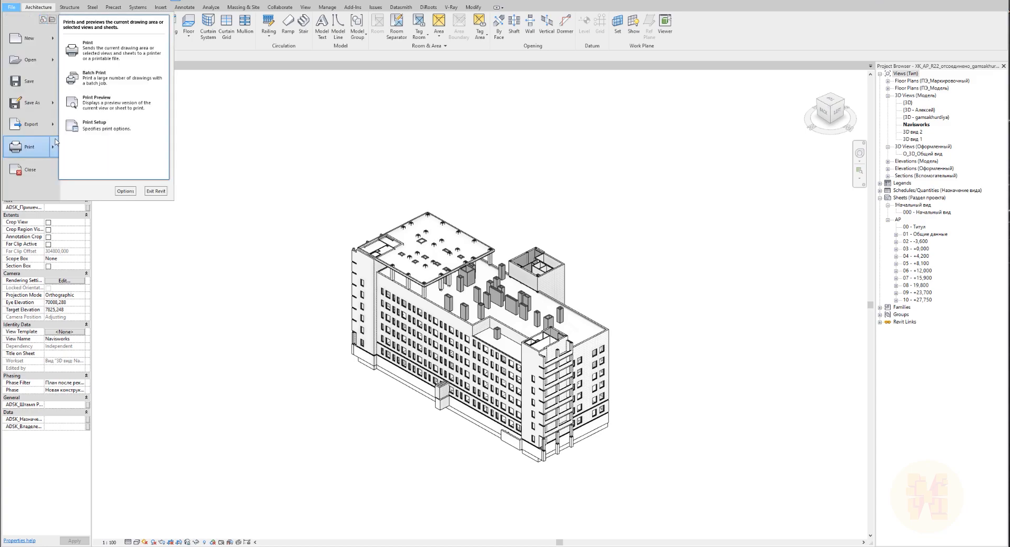
{"action": "mouse_move", "coordinate": [53, 125]}
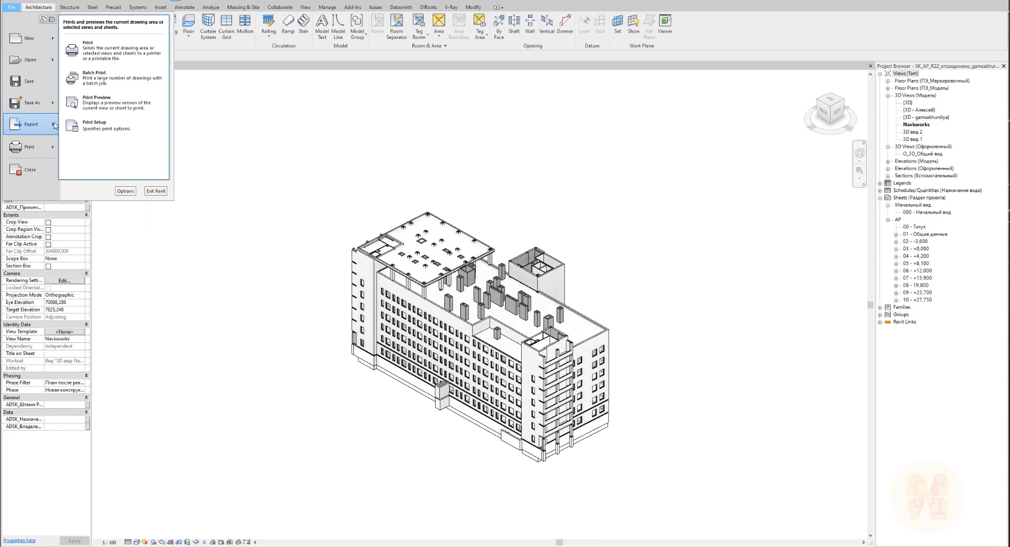
{"action": "left_click", "coordinate": [28, 126]}
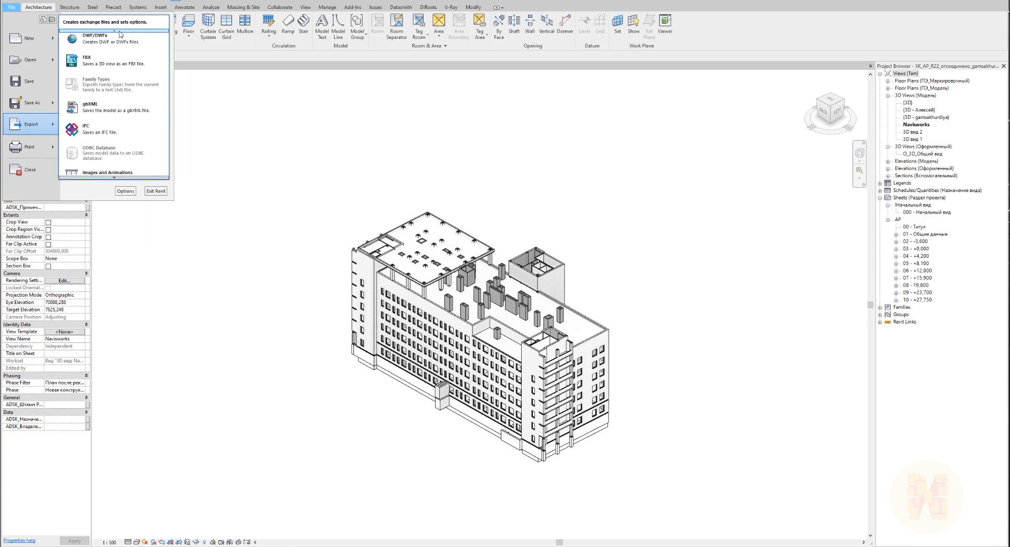
{"action": "mouse_move", "coordinate": [105, 38]}
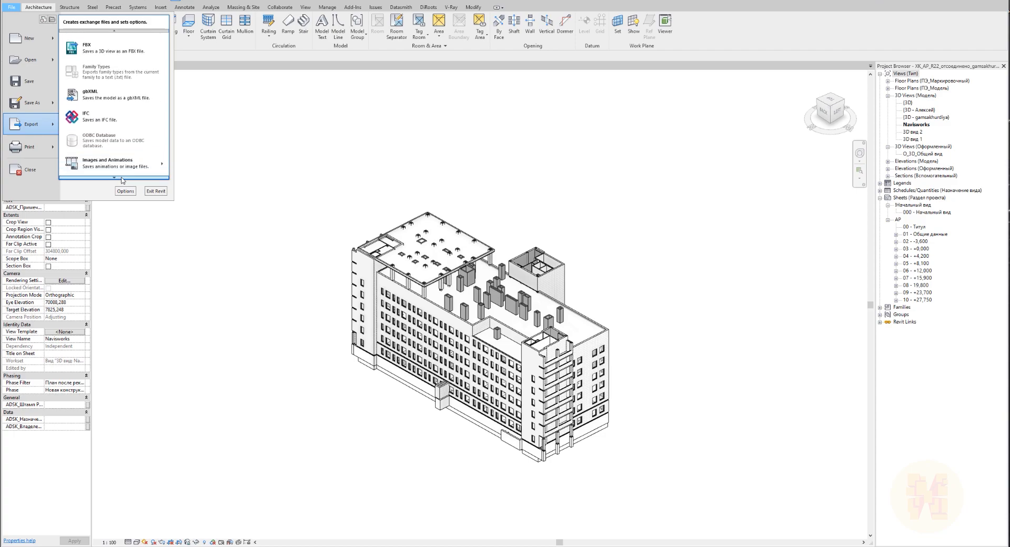
{"action": "mouse_move", "coordinate": [110, 172]}
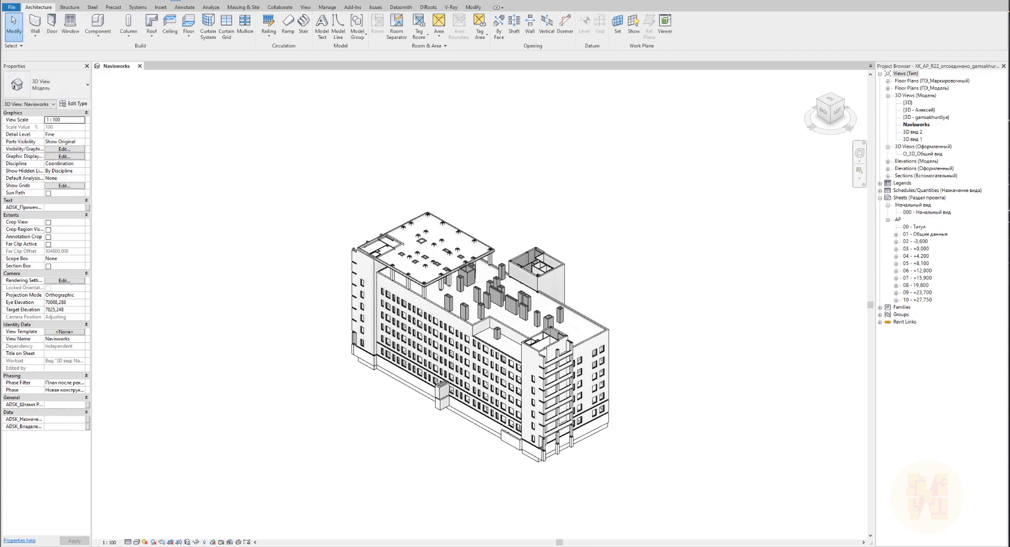
{"action": "left_click", "coordinate": [8, 10]}
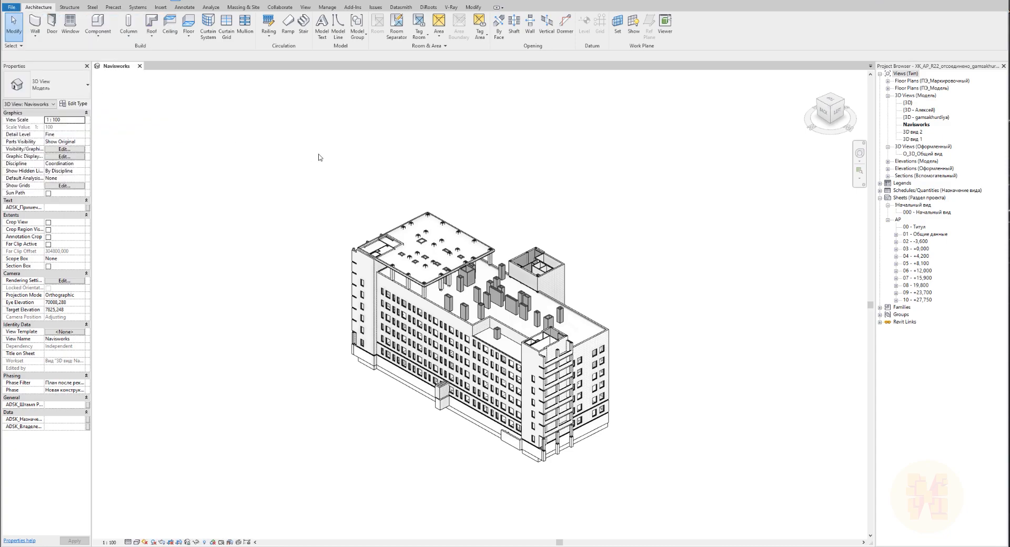
{"action": "mouse_move", "coordinate": [204, 414]}
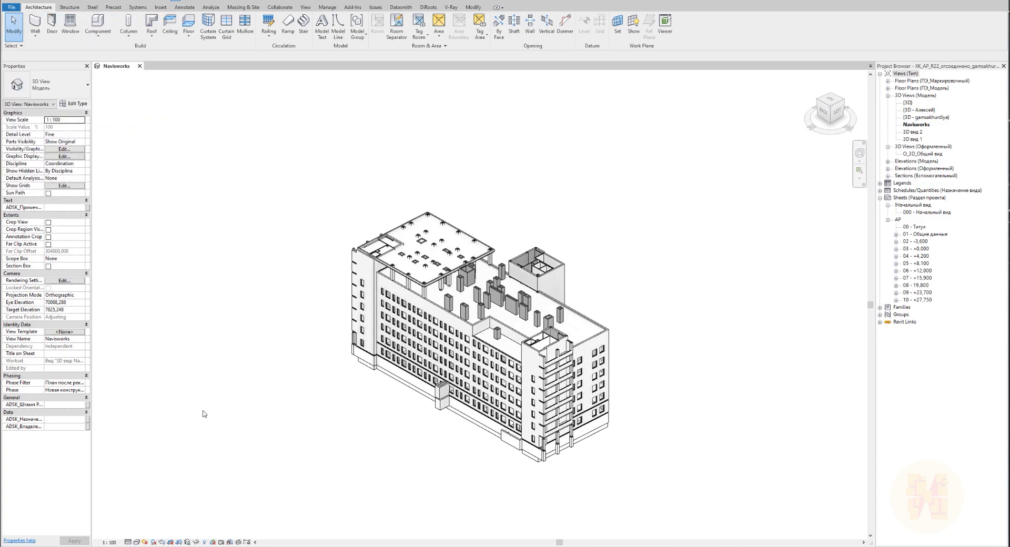
{"action": "mouse_move", "coordinate": [711, 404]}
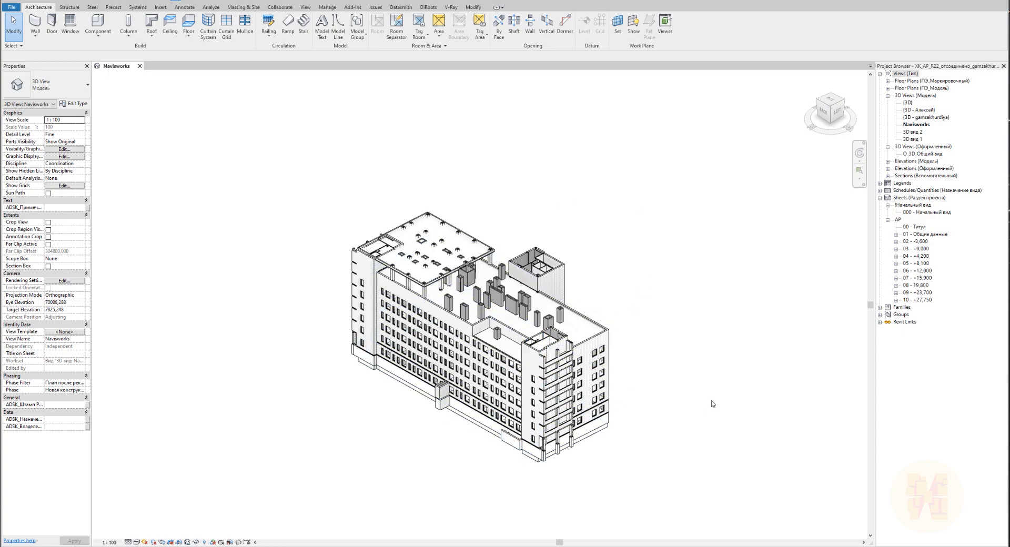
{"action": "mouse_move", "coordinate": [190, 491]}
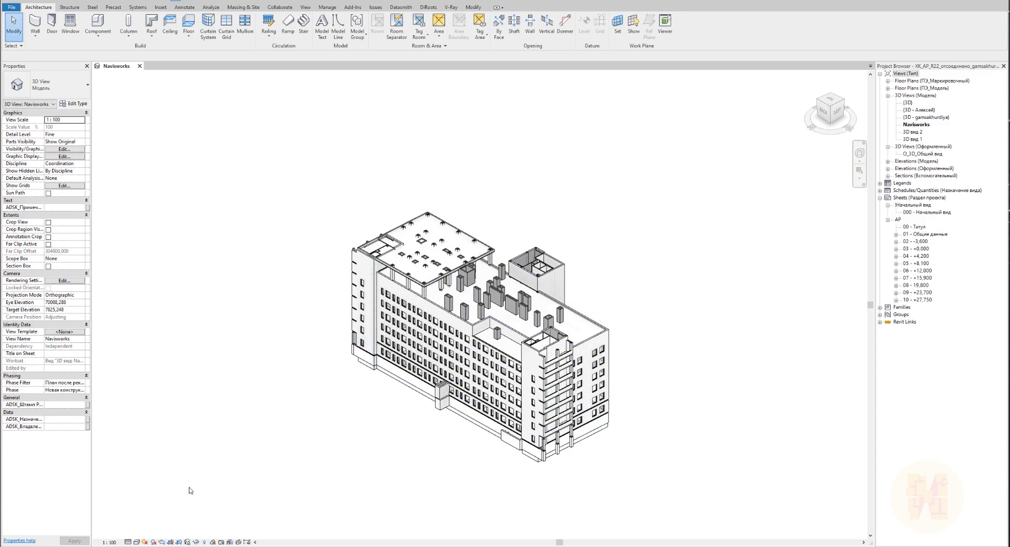
{"action": "mouse_move", "coordinate": [198, 472]}
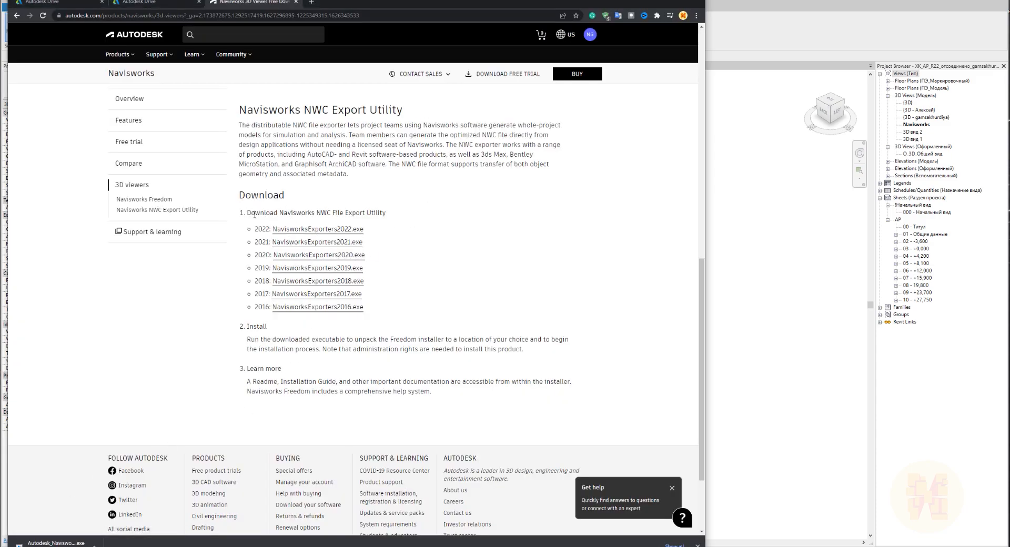
{"action": "left_click_drag", "start_coordinate": [283, 212], "coordinate": [353, 213]}
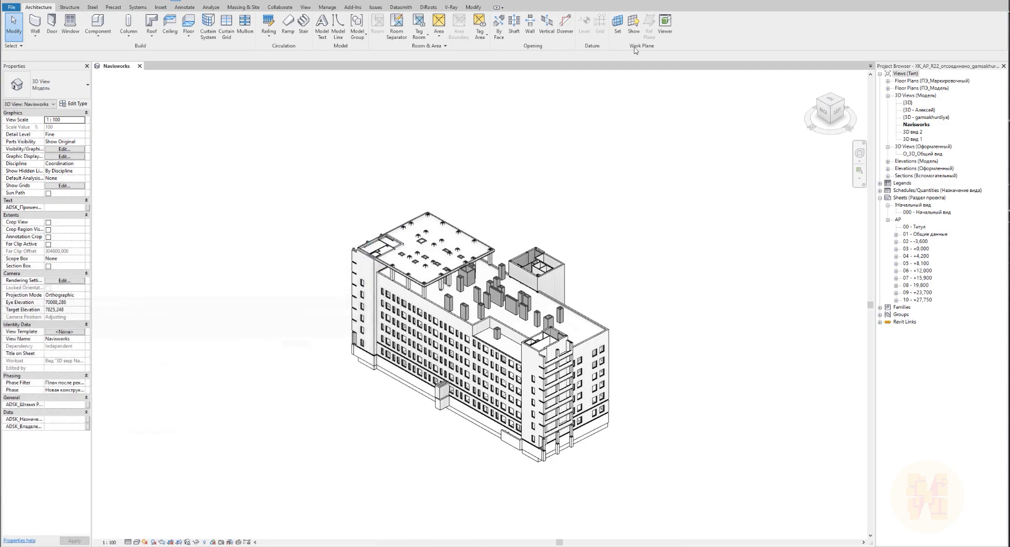
{"action": "mouse_move", "coordinate": [627, 319]}
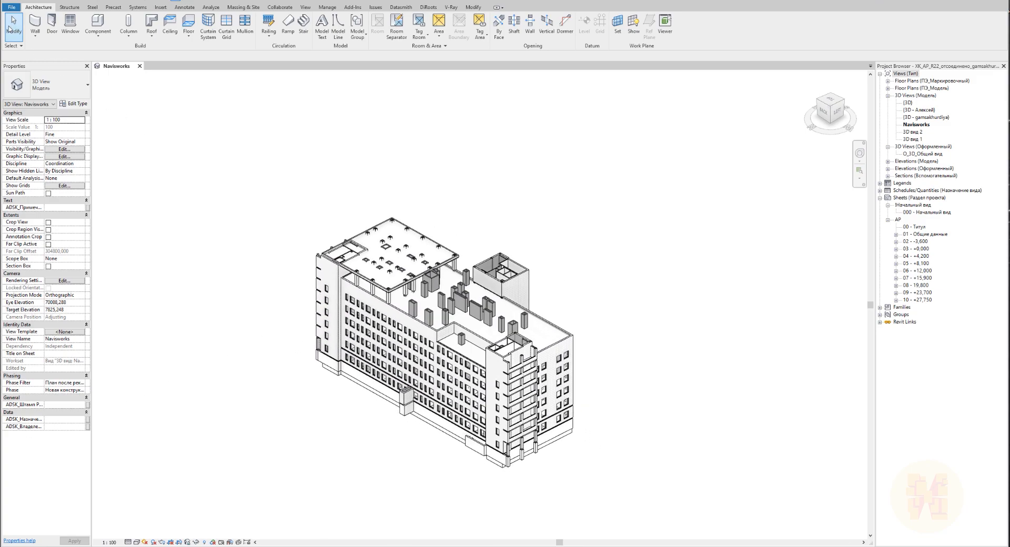
Step: Show the File menu's export formats, now including the NWC option
{"action": "left_click", "coordinate": [12, 10]}
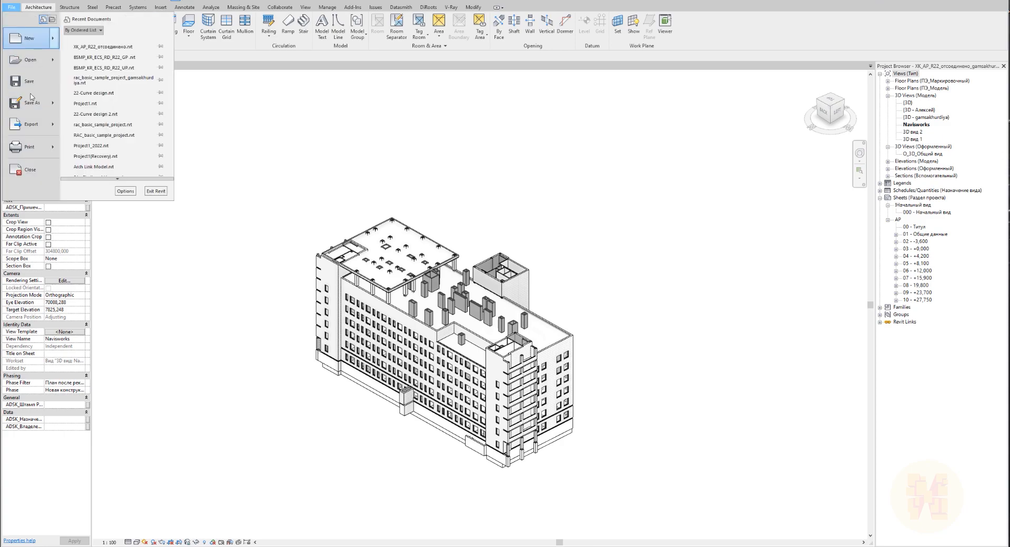
{"action": "left_click", "coordinate": [30, 124]}
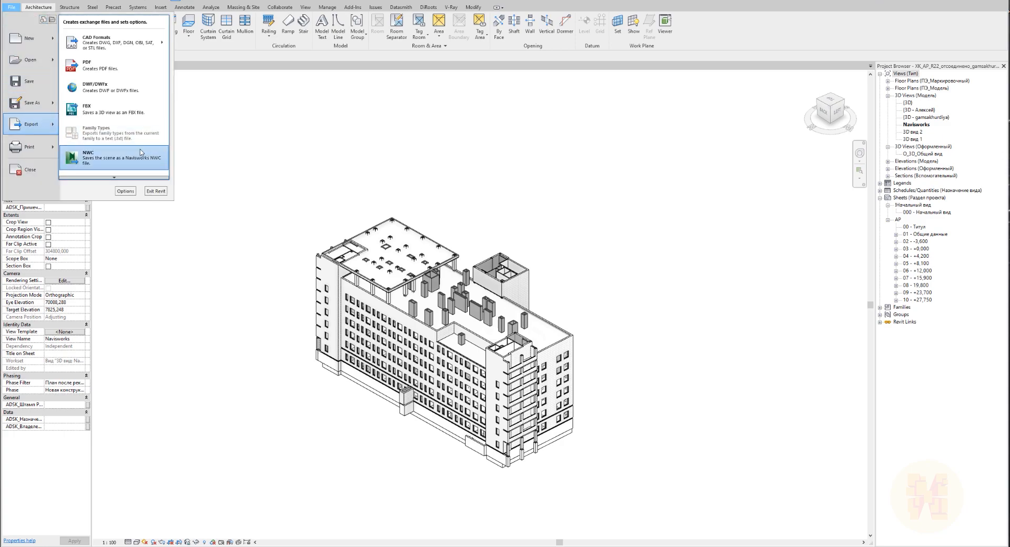
{"action": "mouse_move", "coordinate": [113, 165]}
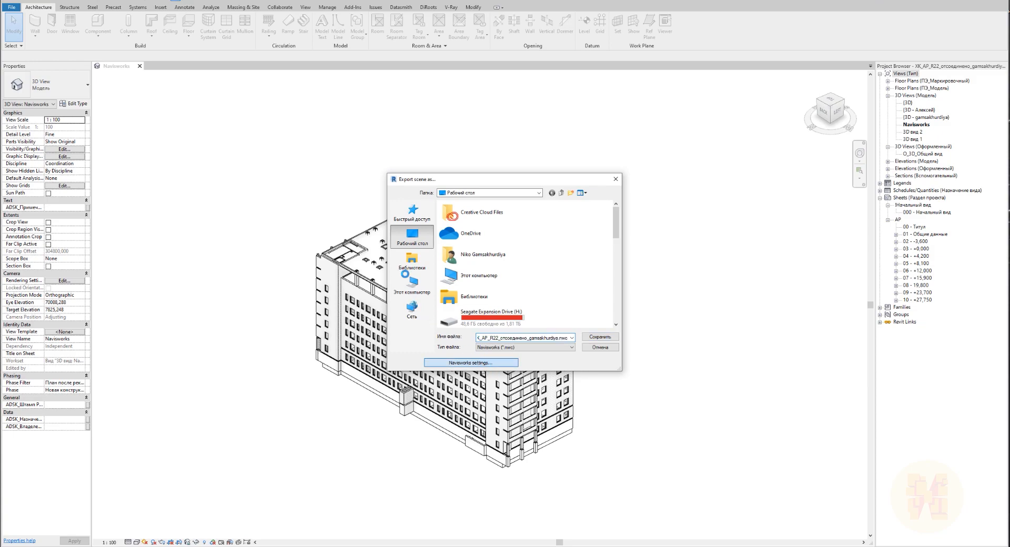
Step: Set Navisworks export options: shared coordinates, divide file into levels, export current view only
{"action": "left_click", "coordinate": [471, 363]}
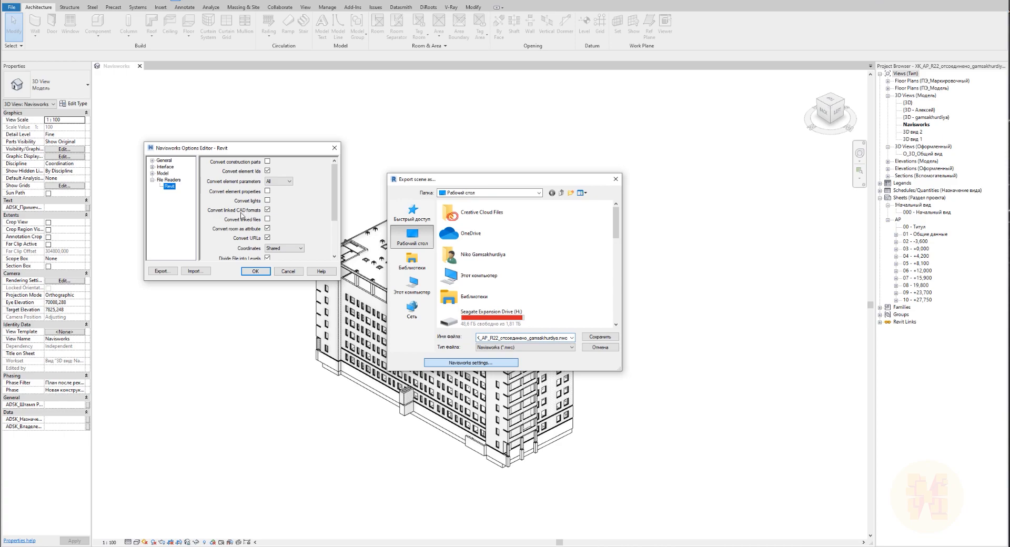
{"action": "left_click", "coordinate": [267, 219]}
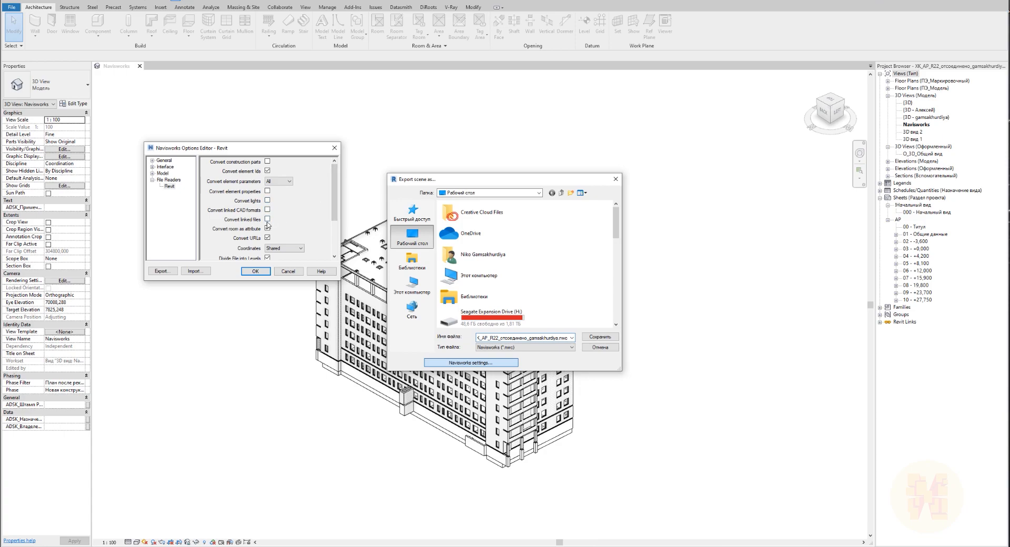
{"action": "scroll", "scroll_direction": "down", "scroll_amount": 3}
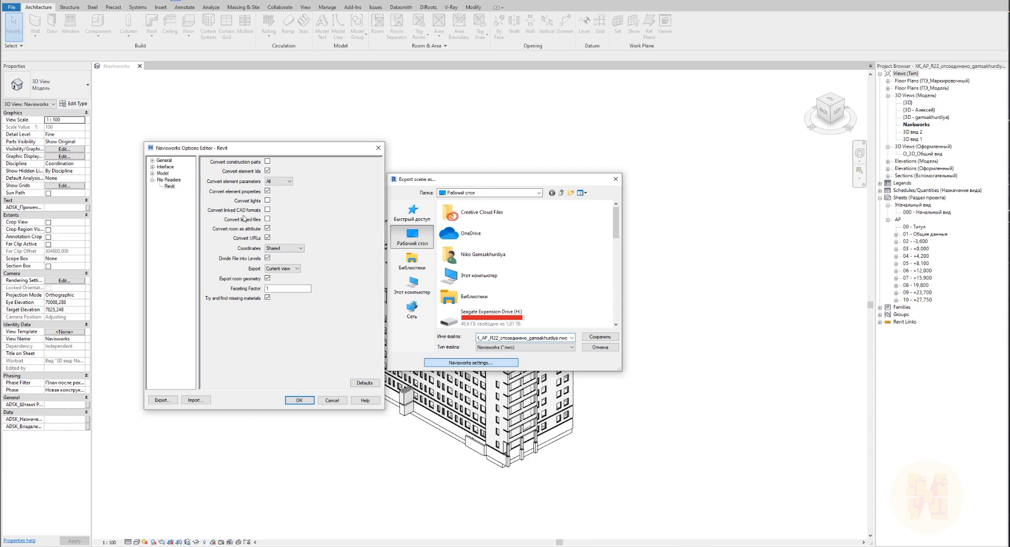
{"action": "left_click", "coordinate": [268, 218]}
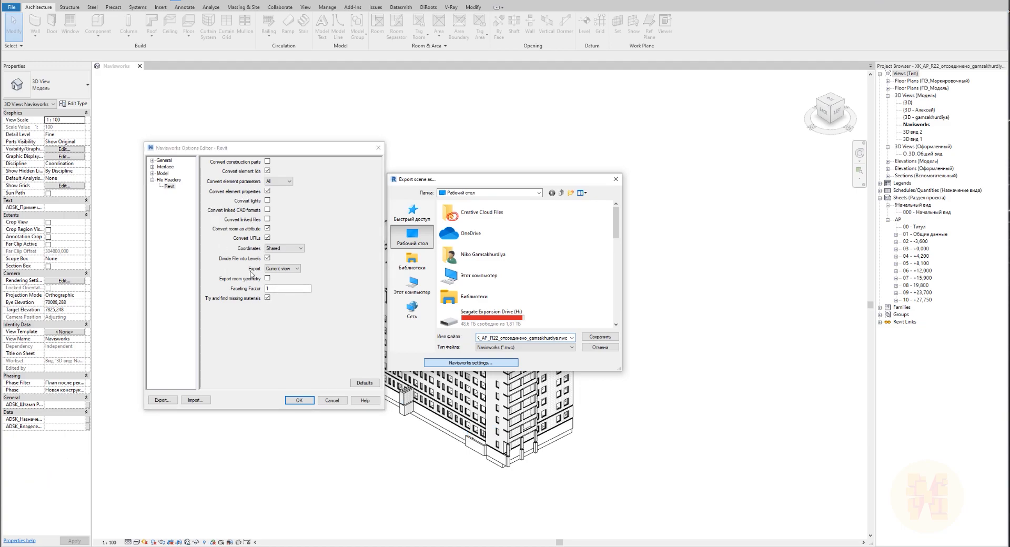
{"action": "left_click", "coordinate": [281, 268]}
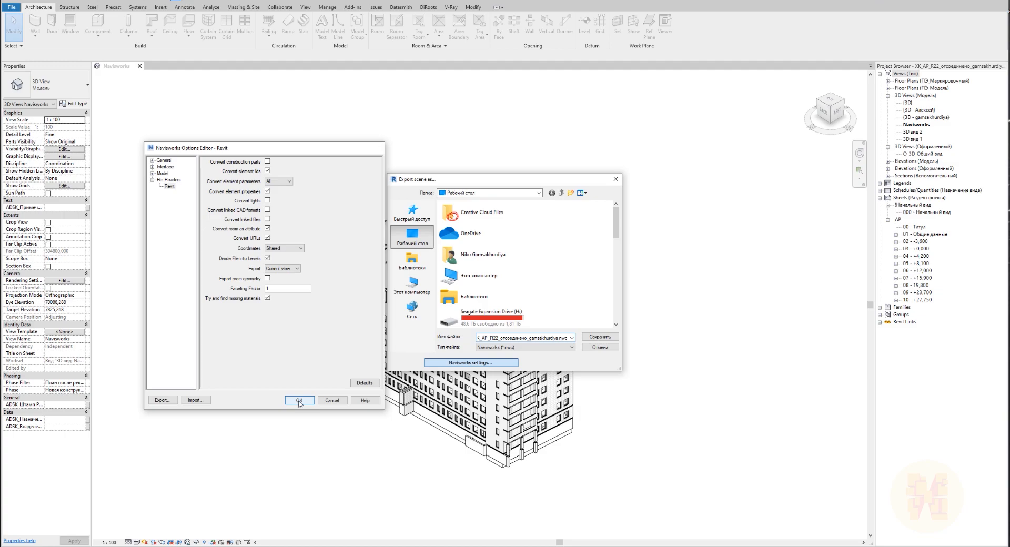
Step: Confirm the export options and save the architectural view as an .nwc cache file on the desktop
{"action": "left_click", "coordinate": [299, 401]}
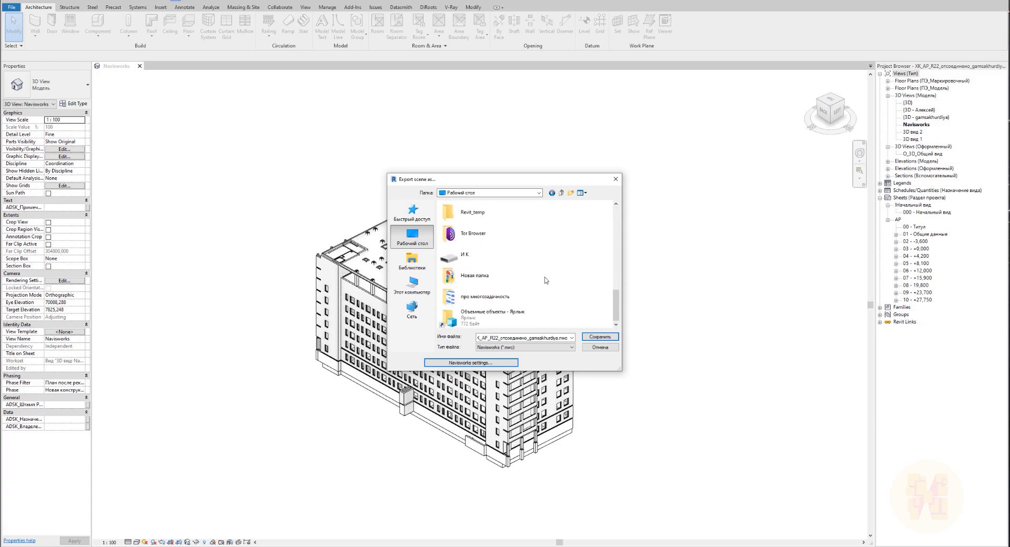
{"action": "left_click", "coordinate": [599, 336]}
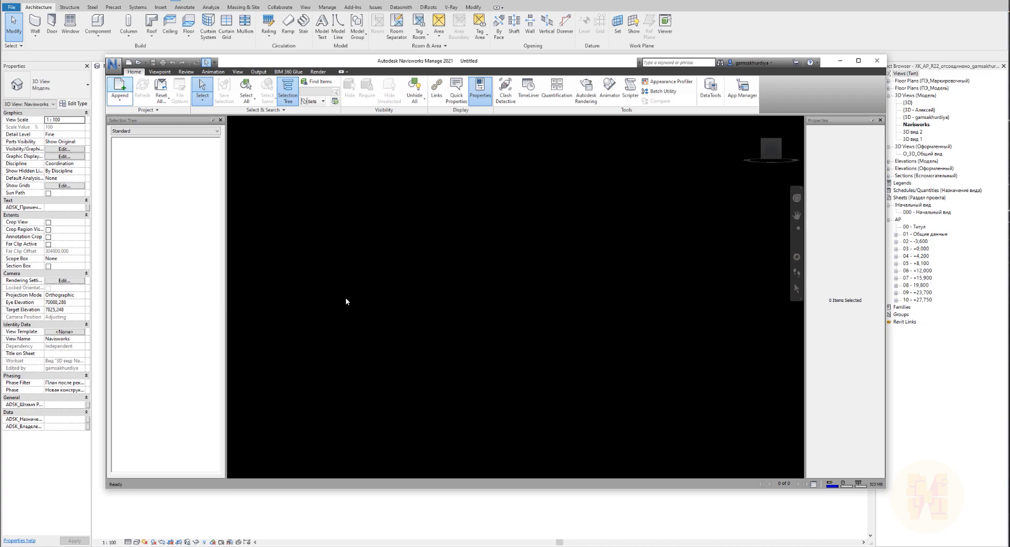
Step: Append the architectural .nwc cache file from the desktop into the empty Navisworks scene
{"action": "left_click", "coordinate": [120, 89]}
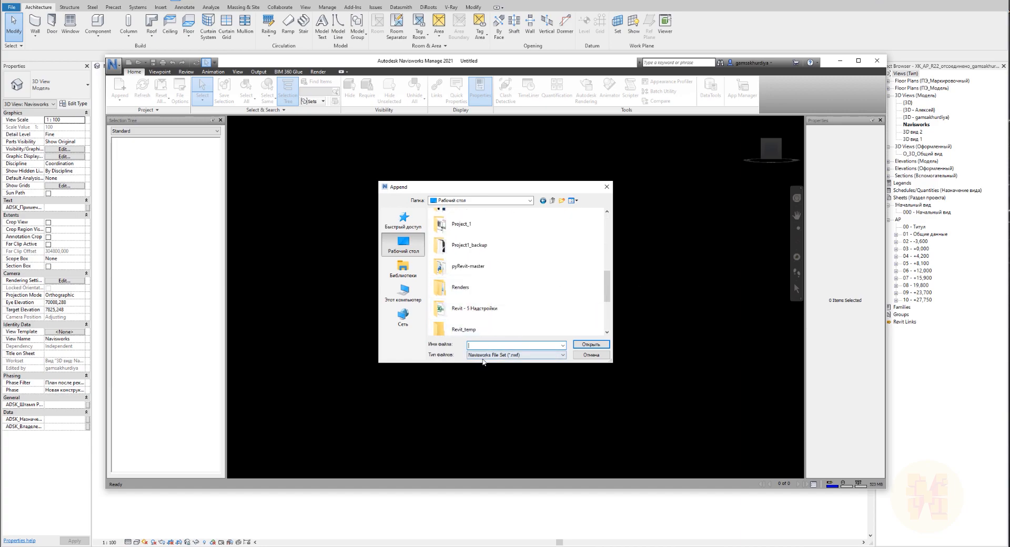
{"action": "left_click", "coordinate": [562, 355]}
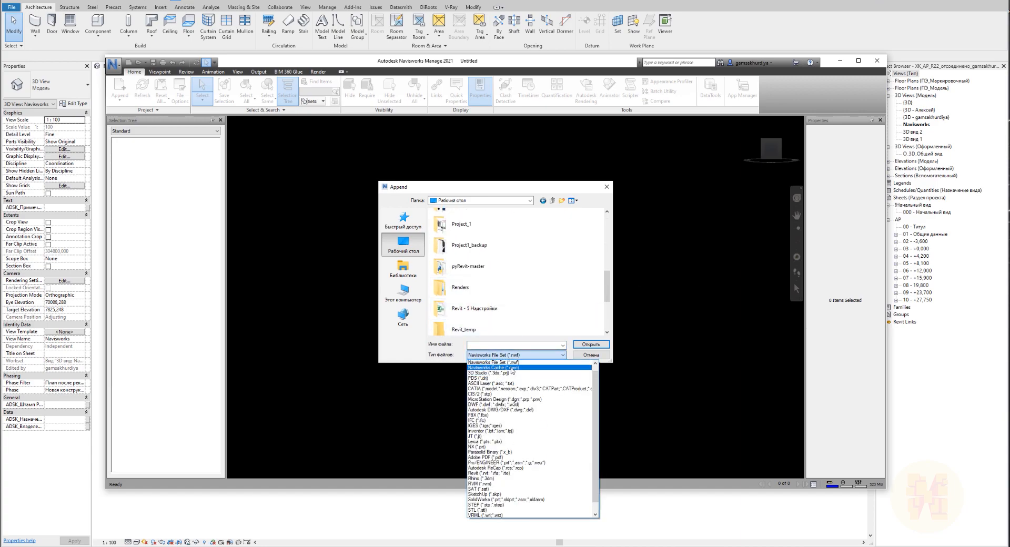
{"action": "mouse_move", "coordinate": [521, 364]}
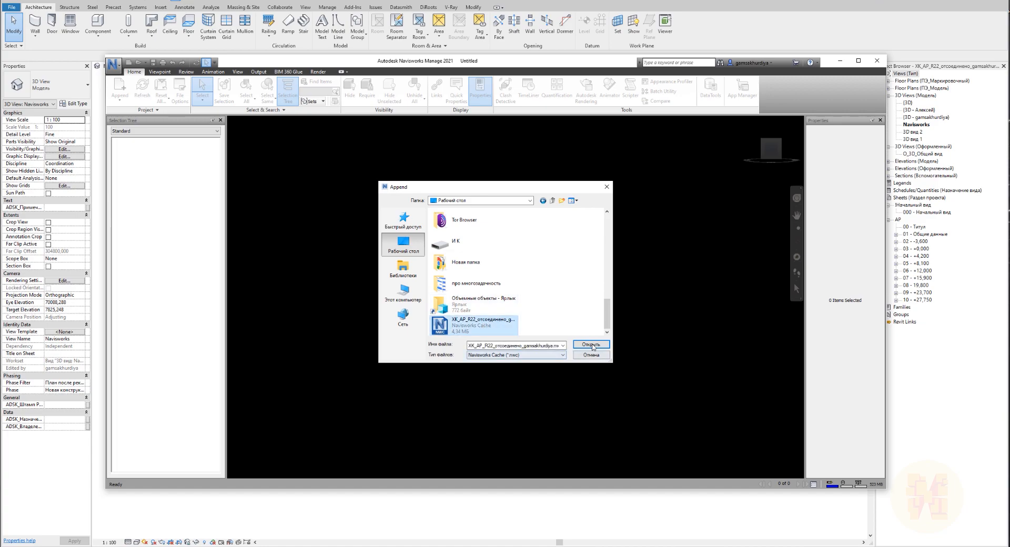
{"action": "left_click", "coordinate": [591, 344]}
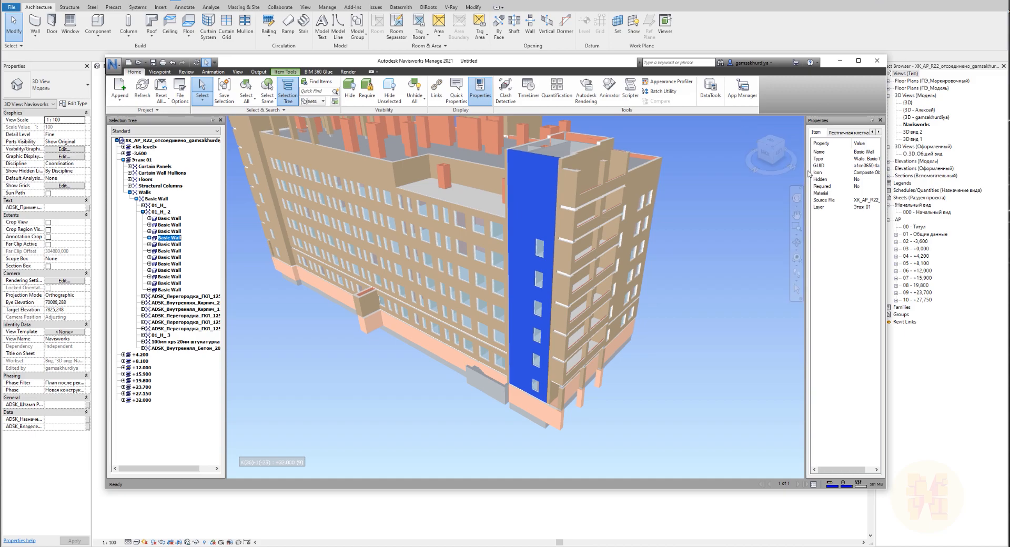
{"action": "mouse_move", "coordinate": [806, 167]}
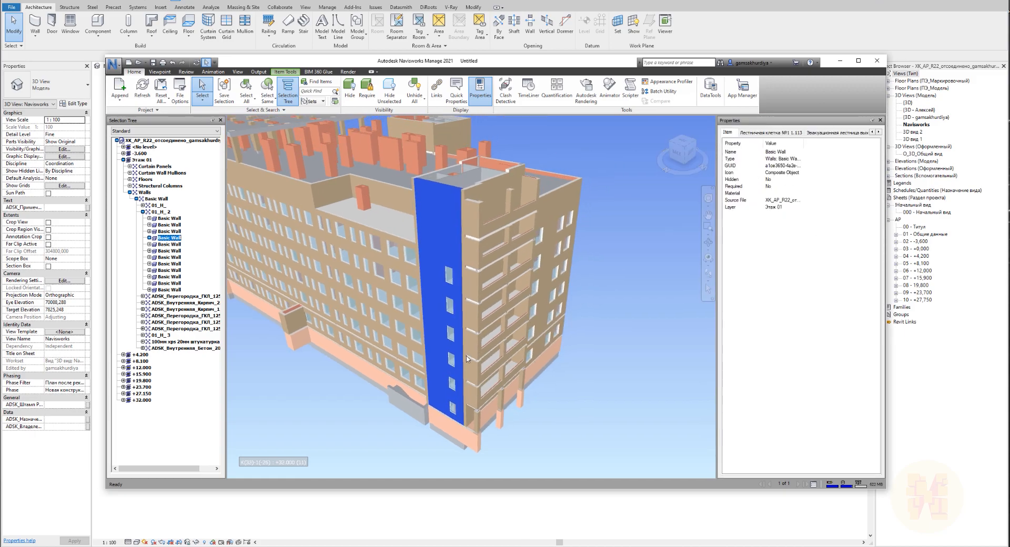
{"action": "left_click_drag", "start_coordinate": [467, 359], "coordinate": [412, 313]}
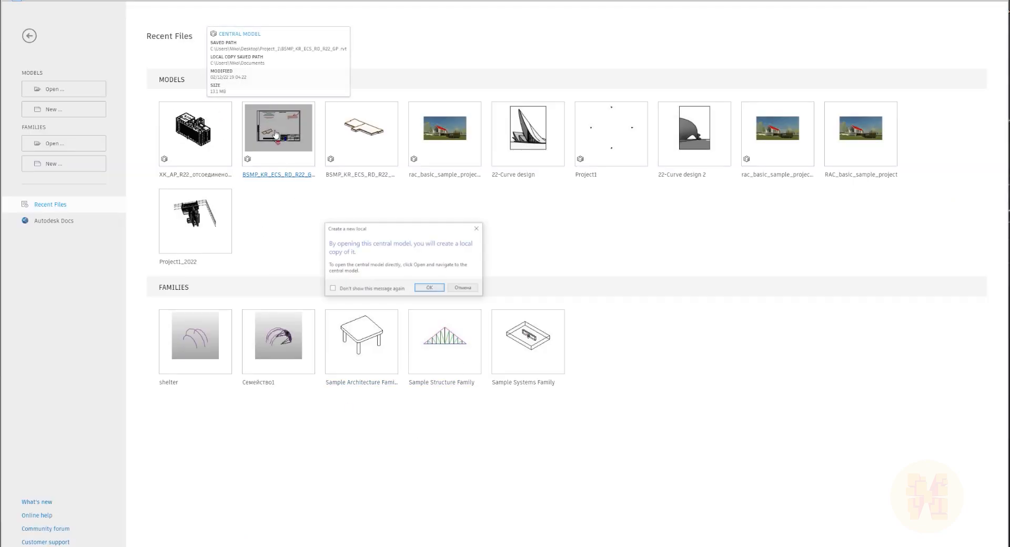
Step: Create a local copy of the structural central model and open its Navisworks 3D view
{"action": "left_click", "coordinate": [429, 287]}
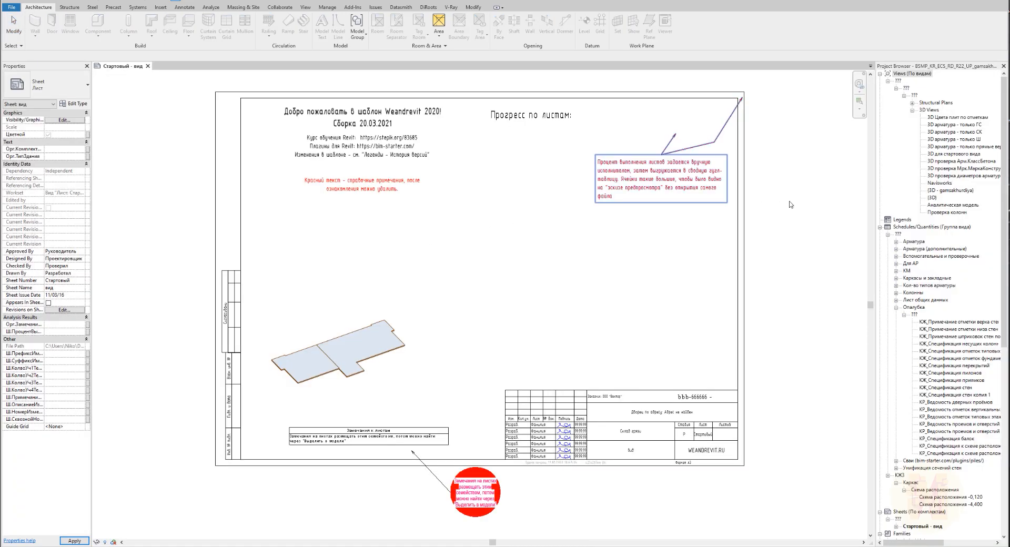
{"action": "double_click", "coordinate": [935, 183]}
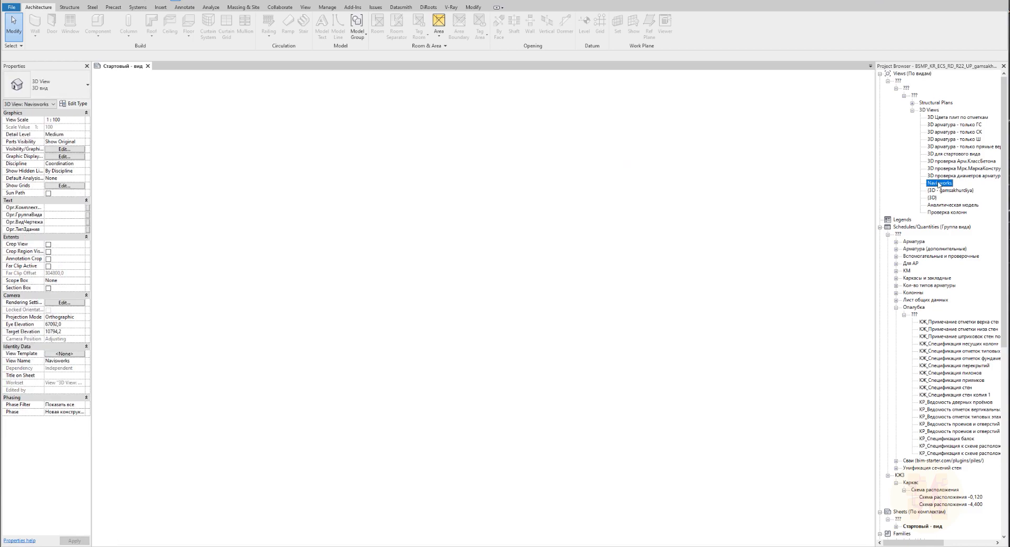
{"action": "double_click", "coordinate": [940, 183]}
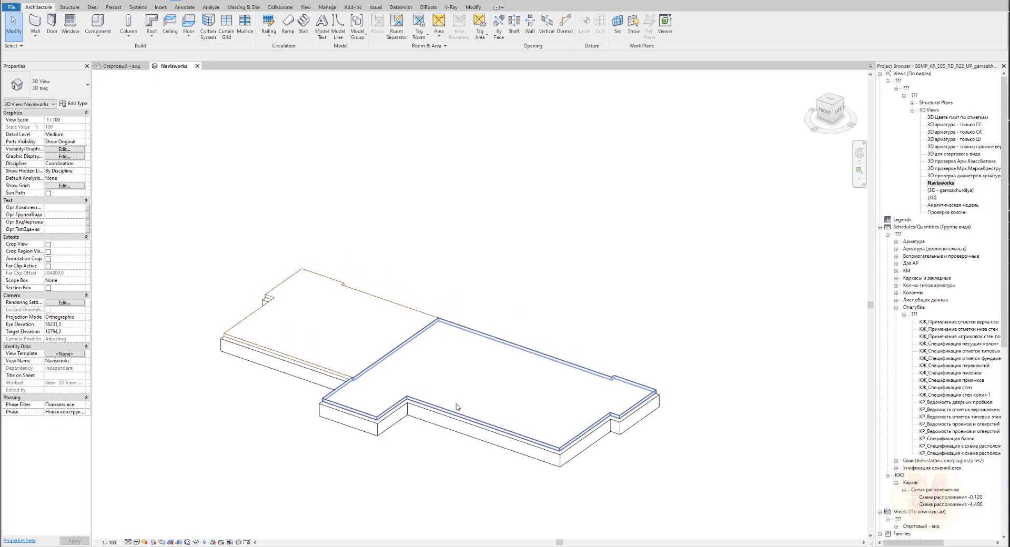
{"action": "mouse_move", "coordinate": [456, 407]}
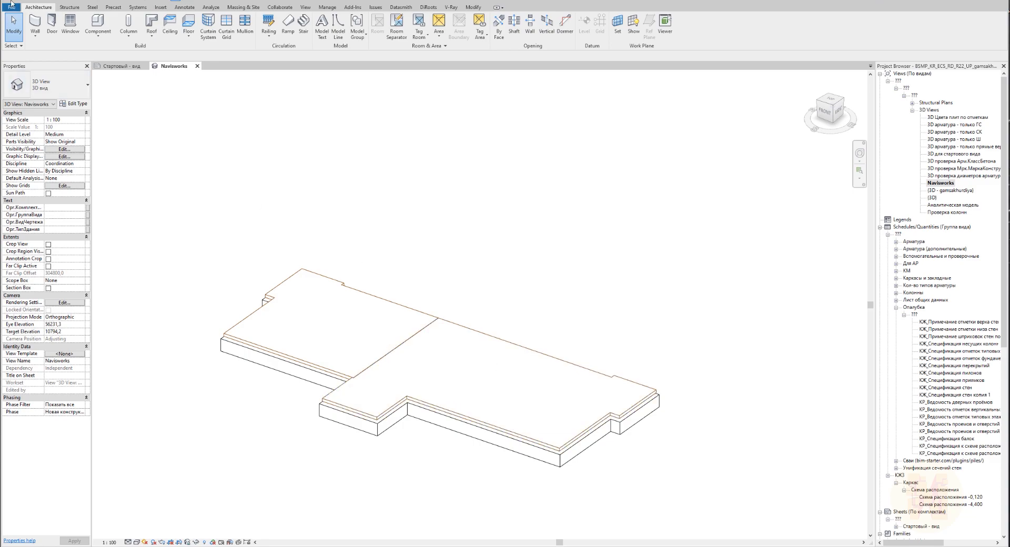
Step: Export the structural Navisworks view to the desktop as a second .nwc cache file
{"action": "left_click", "coordinate": [8, 8]}
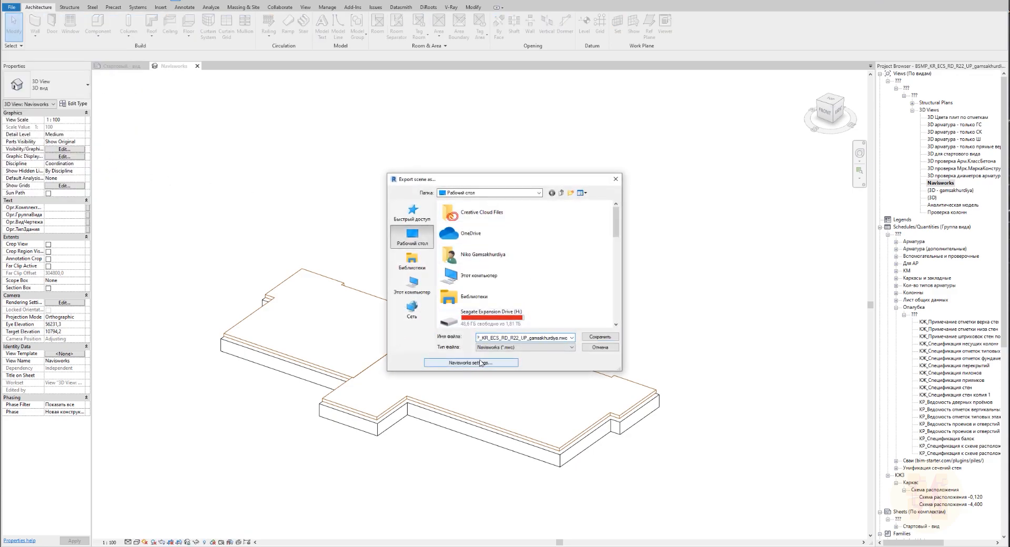
{"action": "left_click", "coordinate": [471, 363]}
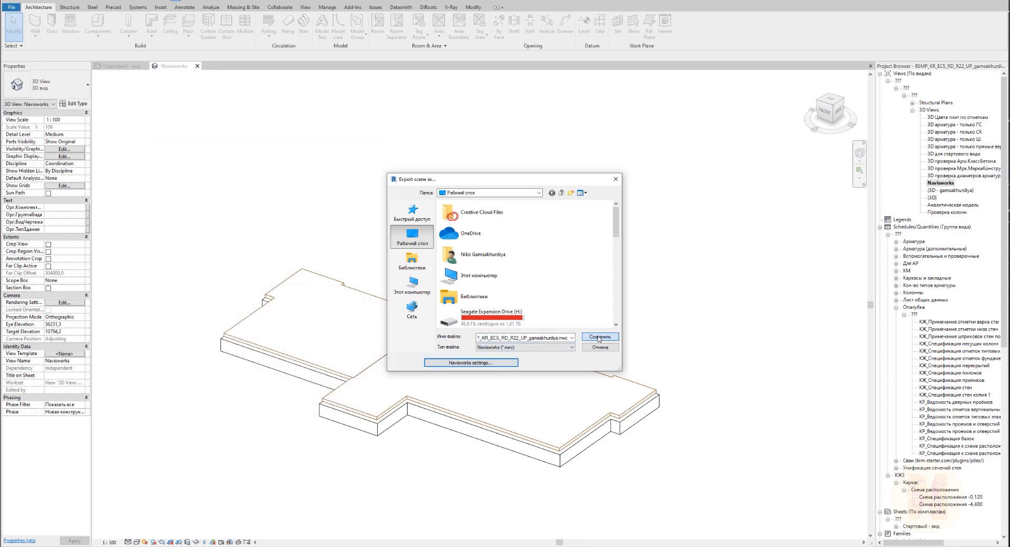
{"action": "left_click", "coordinate": [600, 337]}
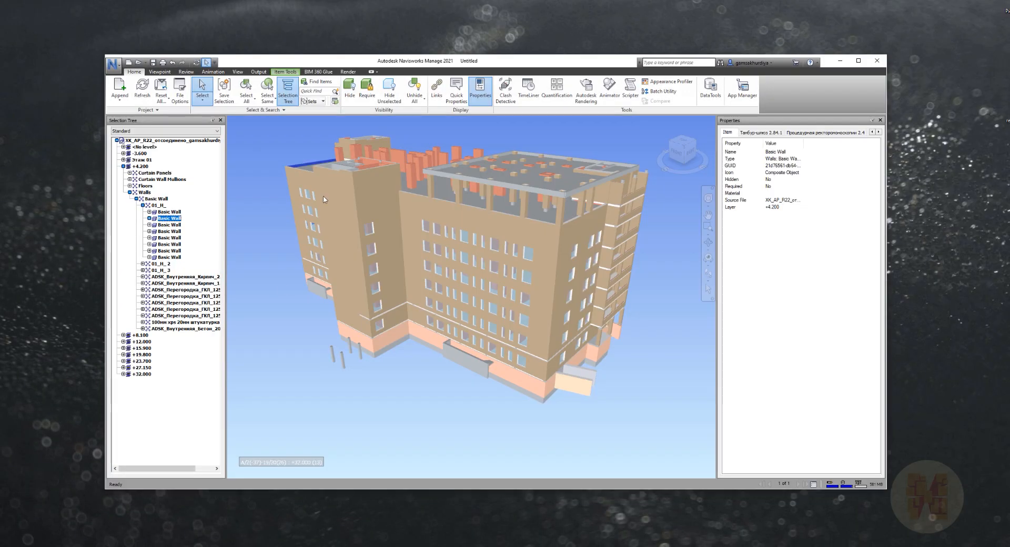
Step: Append the structural .nwc file so the building rests on its foundation slabs, then orbit it
{"action": "left_click", "coordinate": [120, 87]}
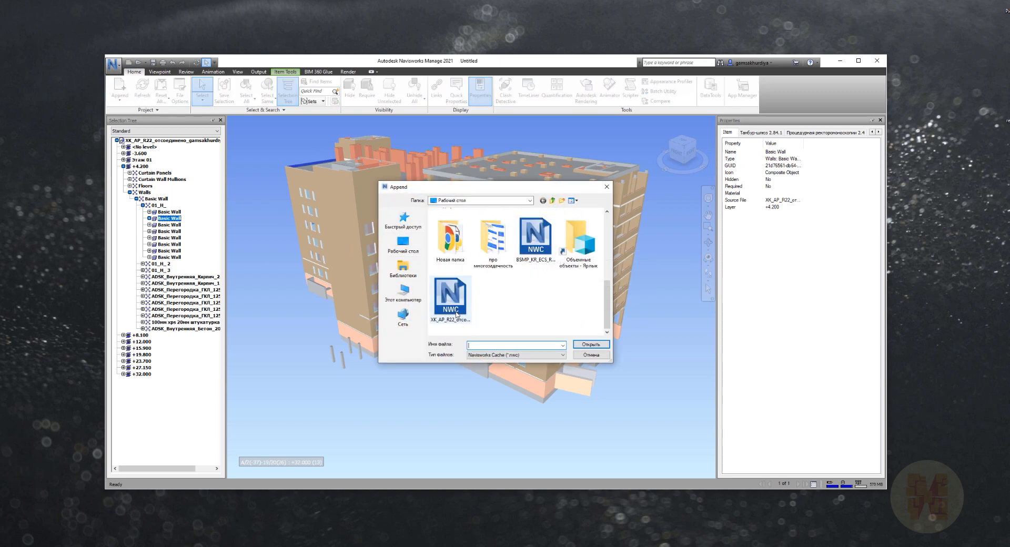
{"action": "left_click", "coordinate": [451, 296]}
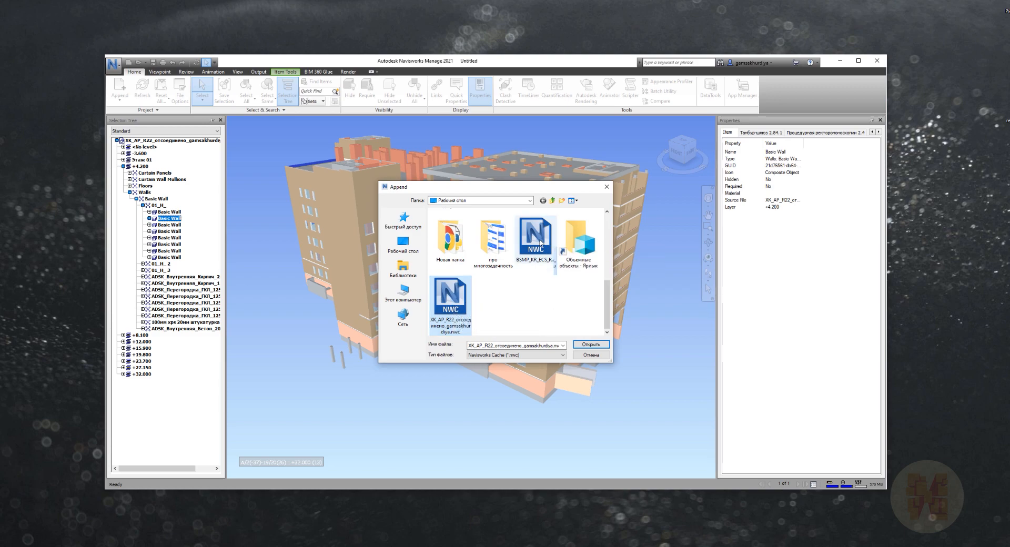
{"action": "left_click", "coordinate": [590, 344]}
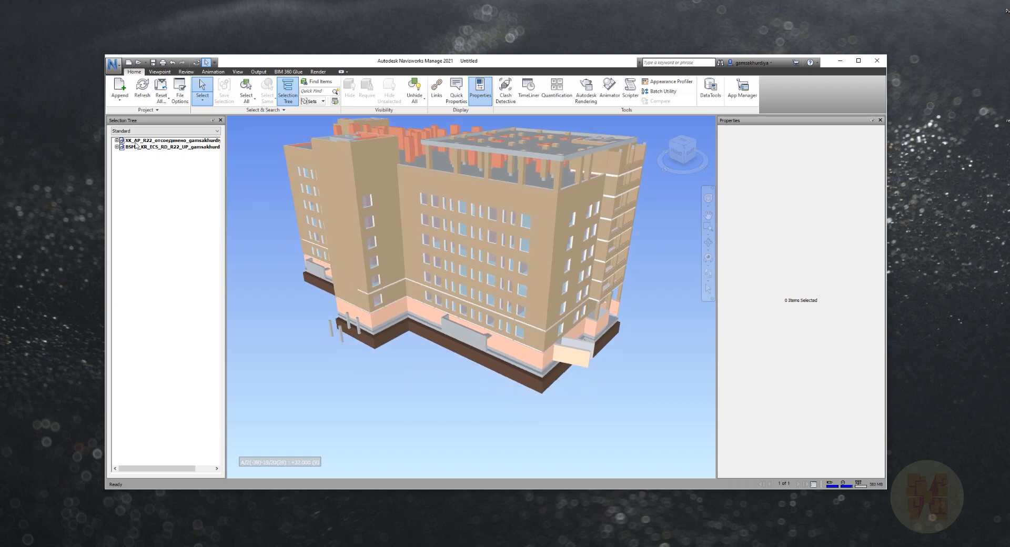
{"action": "left_click", "coordinate": [158, 146]}
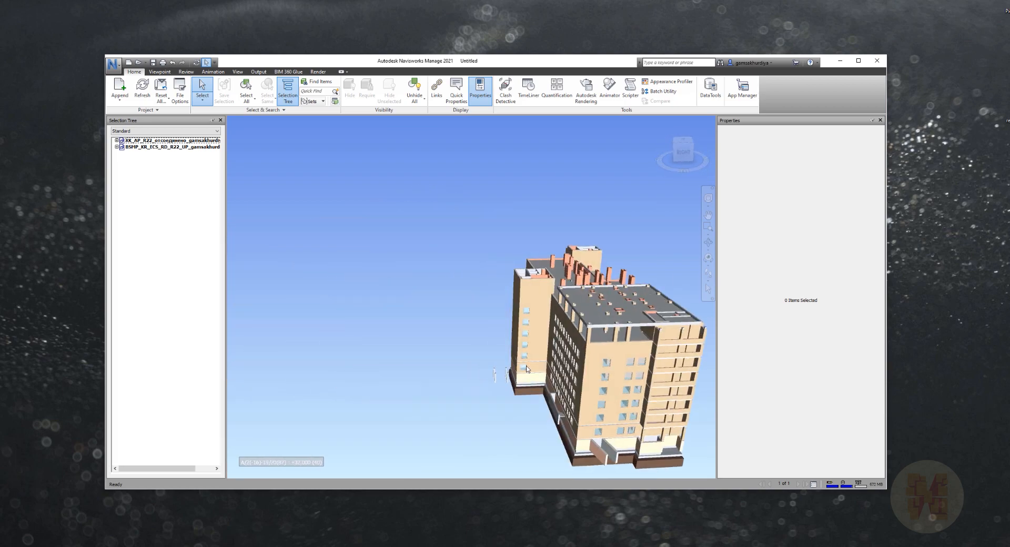
{"action": "left_click_drag", "start_coordinate": [525, 369], "coordinate": [440, 315]}
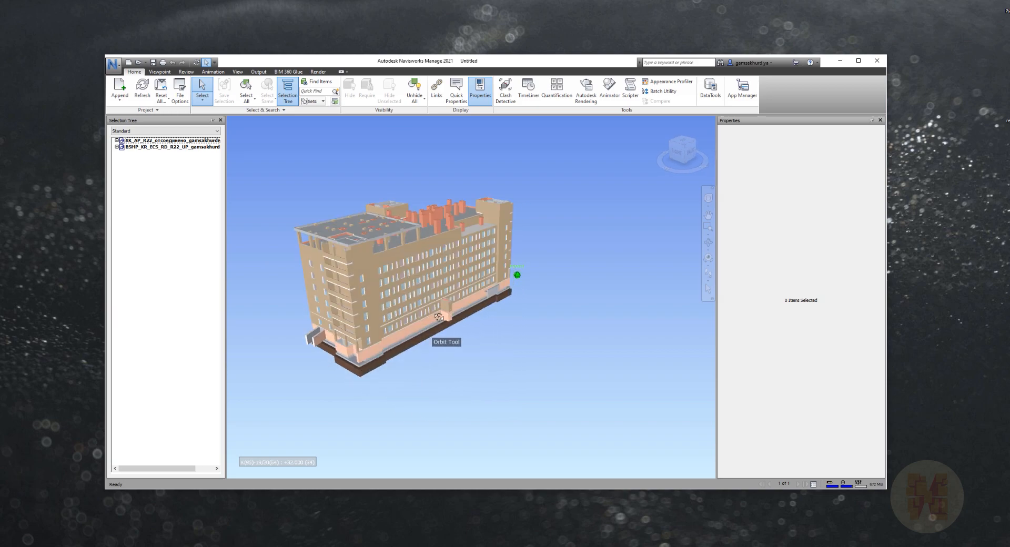
{"action": "left_click_drag", "start_coordinate": [438, 316], "coordinate": [612, 300]}
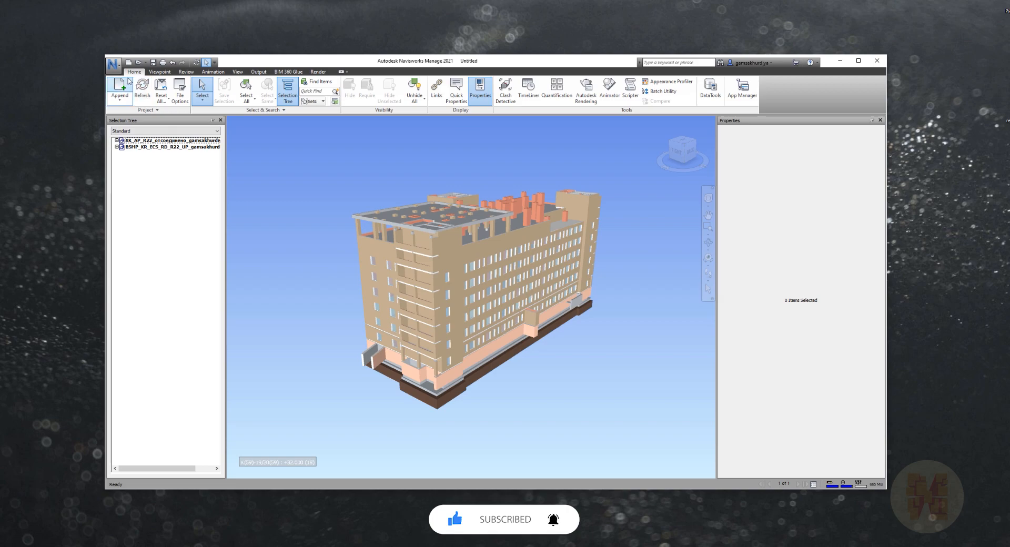
Step: Save the combined scene to the desktop as Untitled.nwf
{"action": "left_click", "coordinate": [113, 64]}
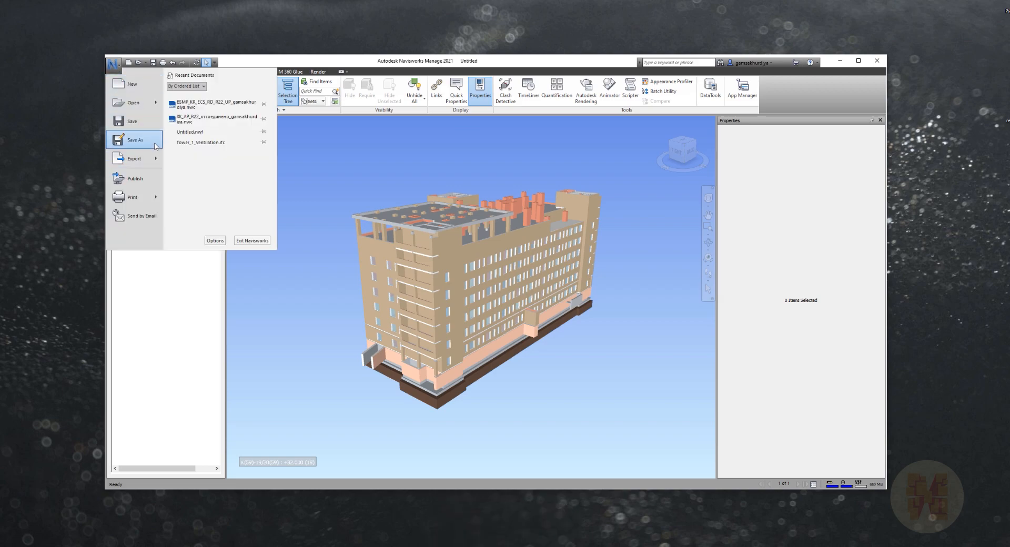
{"action": "left_click", "coordinate": [132, 140]}
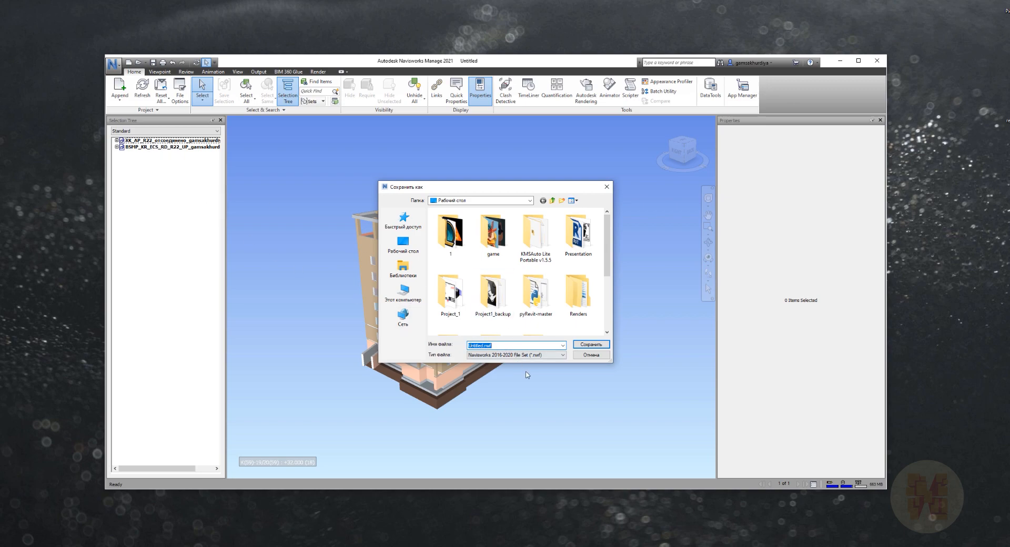
{"action": "left_click", "coordinate": [591, 344]}
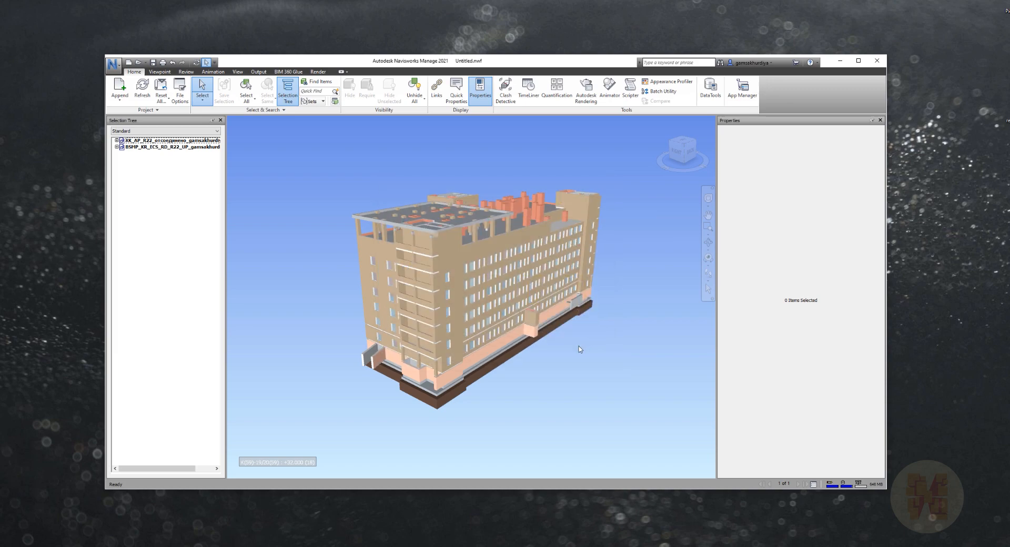
Step: Save the scene again as an NWD file using the Navisworks (*.nwd) type
{"action": "left_click", "coordinate": [113, 62]}
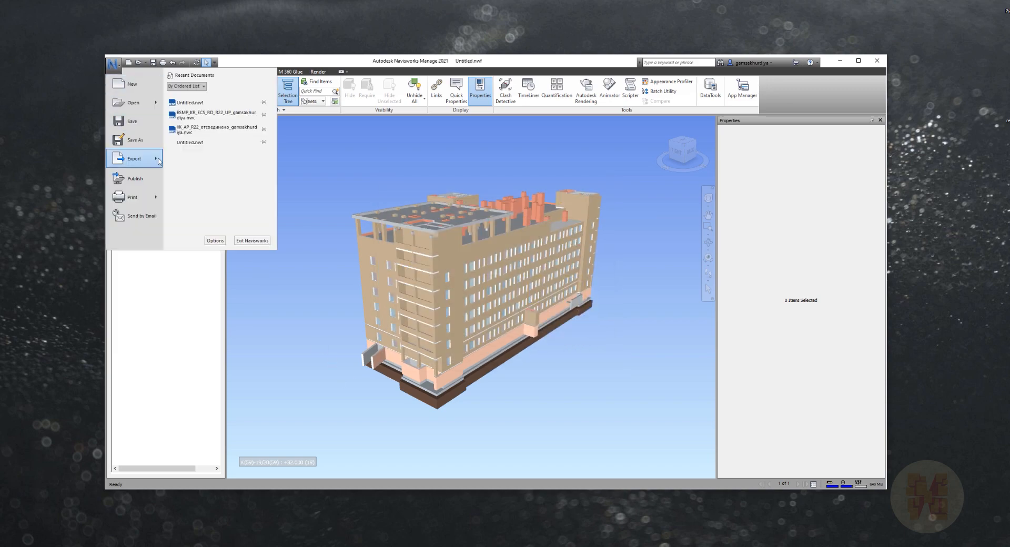
{"action": "left_click", "coordinate": [135, 159]}
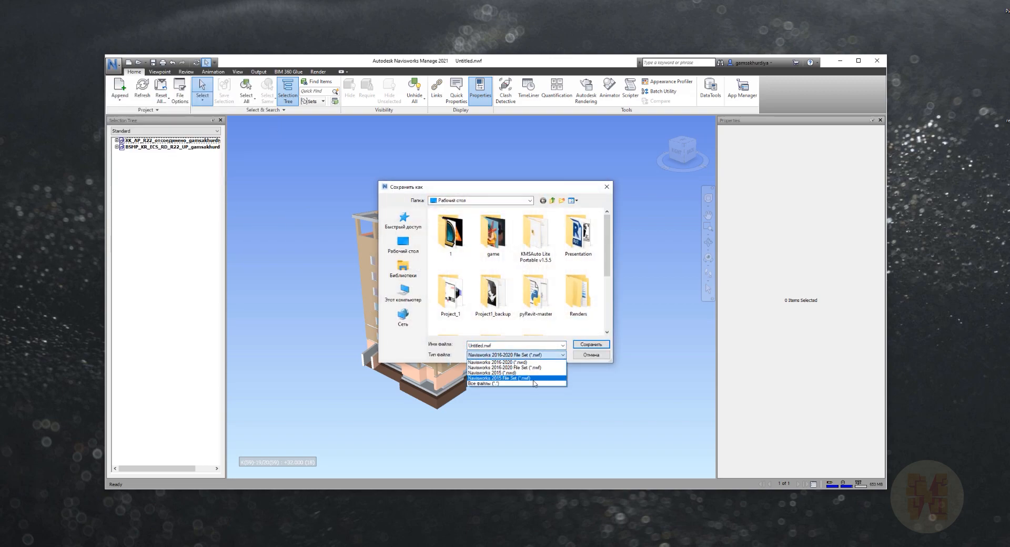
{"action": "mouse_move", "coordinate": [515, 378]}
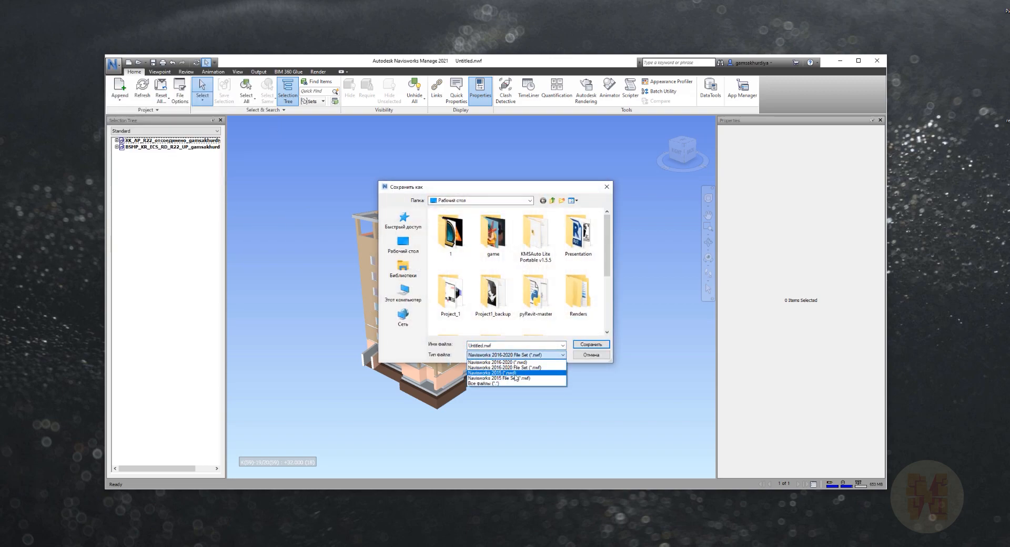
{"action": "left_click", "coordinate": [492, 372]}
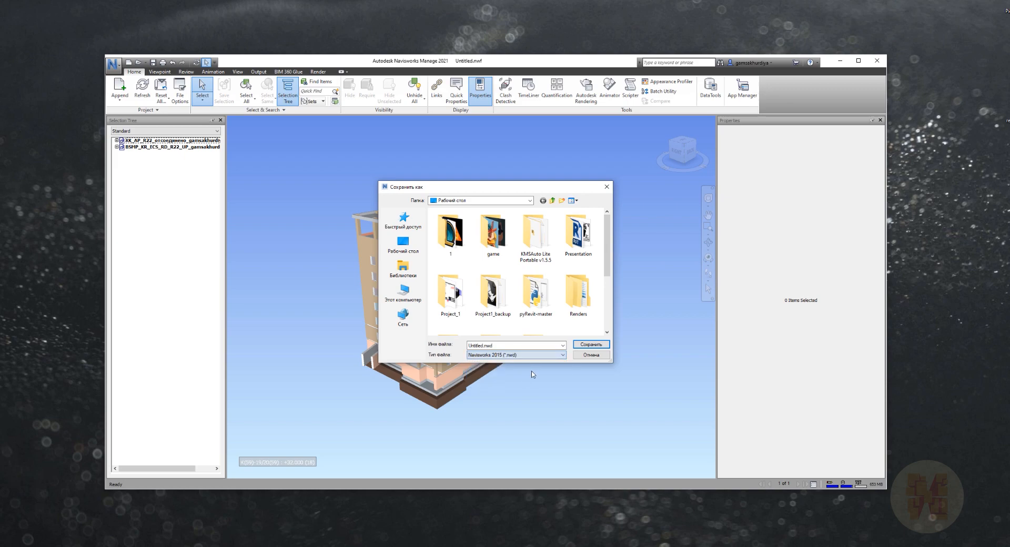
{"action": "left_click", "coordinate": [591, 344]}
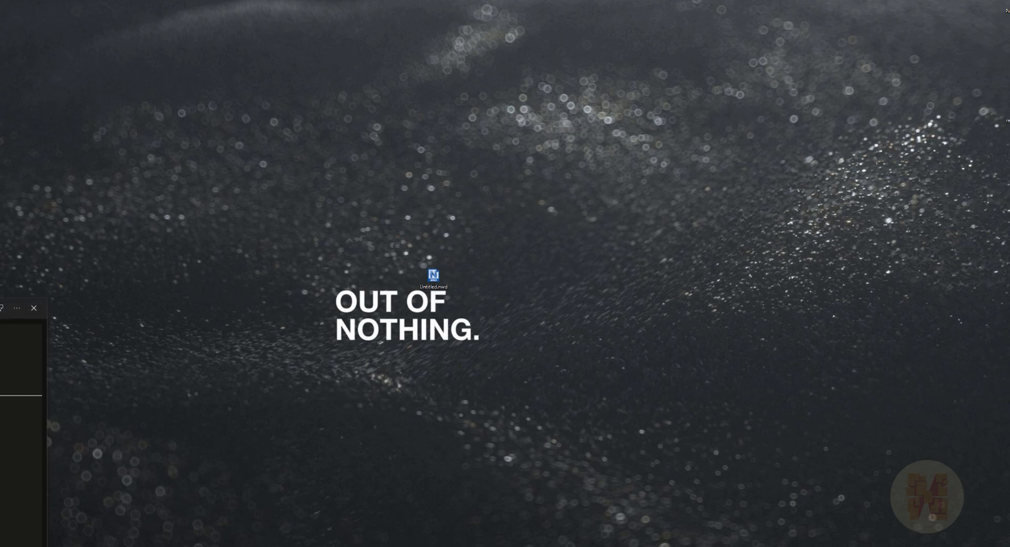
Step: Launch the saved Untitled.nwd from the desktop in Navisworks Freedom
{"action": "double_click", "coordinate": [431, 274]}
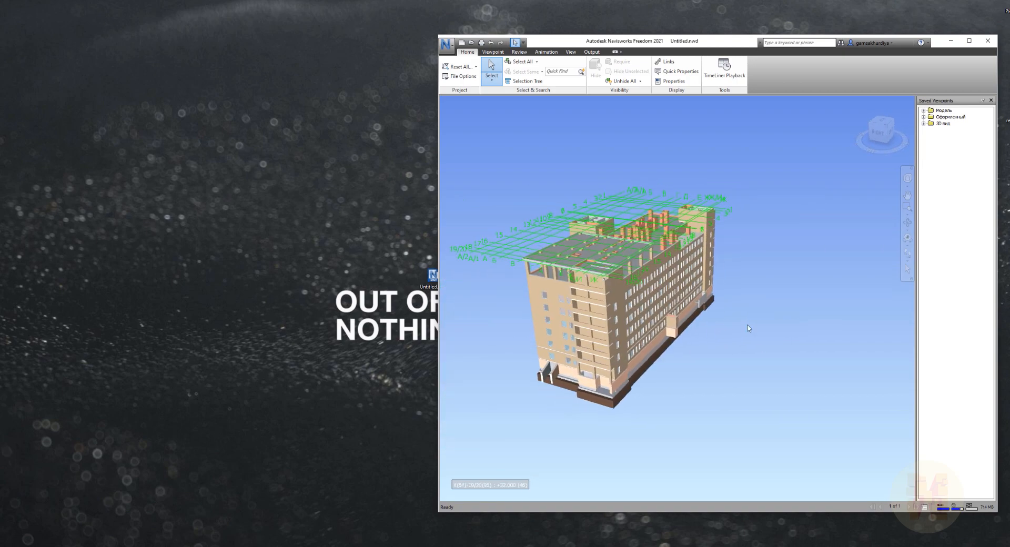
Step: Expand the Saved Viewpoints tree and inspect the building roof and facade
{"action": "left_click", "coordinate": [925, 110]}
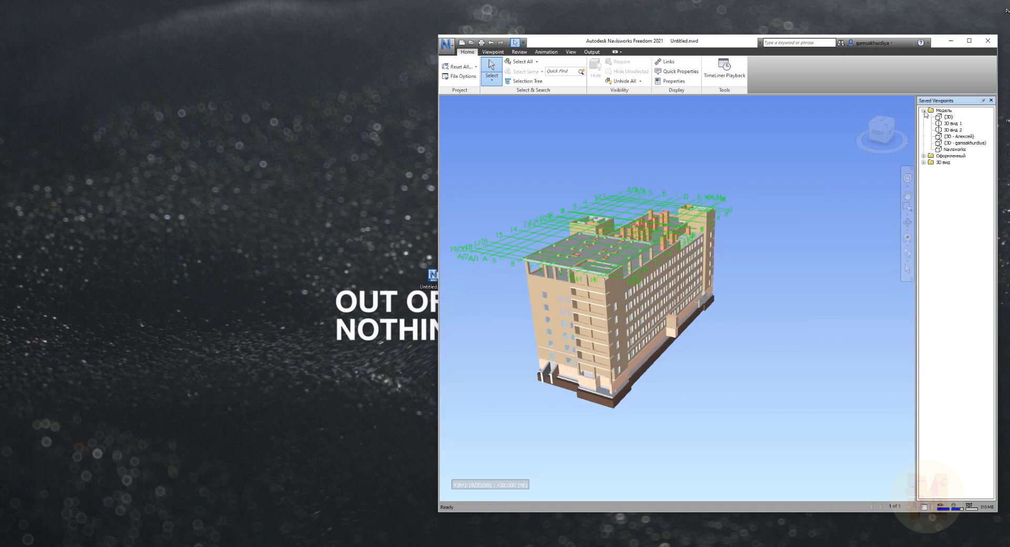
{"action": "left_click", "coordinate": [950, 122]}
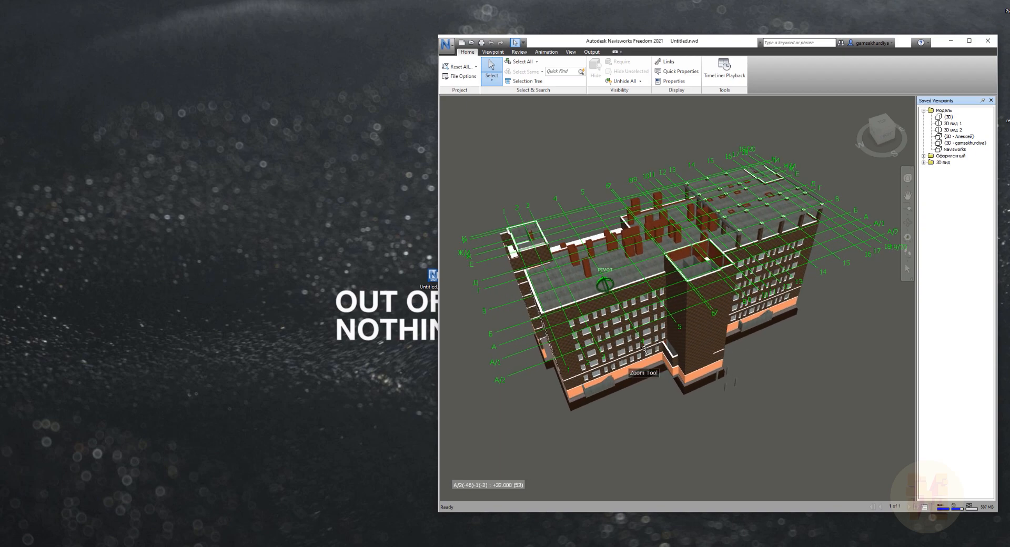
{"action": "left_click_drag", "start_coordinate": [643, 348], "coordinate": [699, 296]}
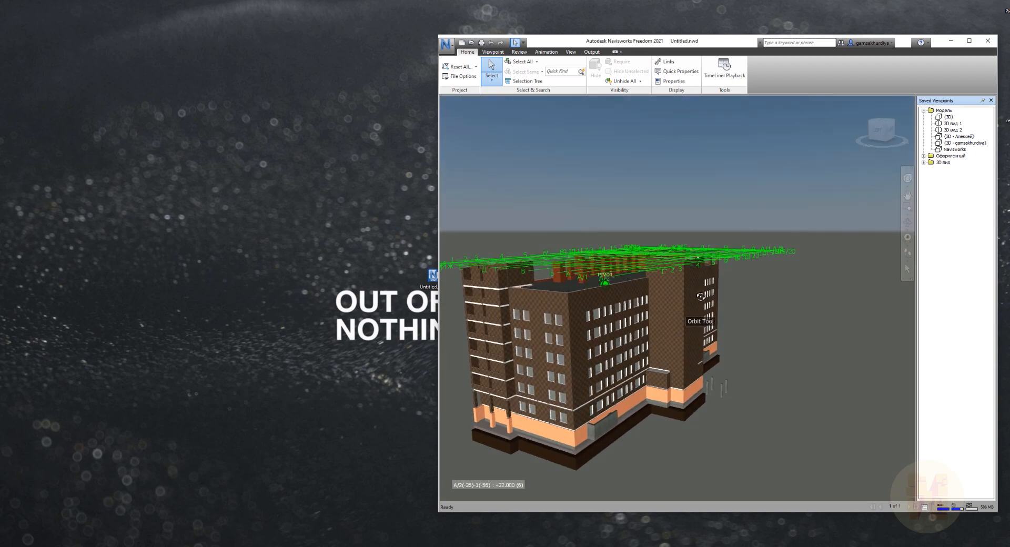
{"action": "left_click_drag", "start_coordinate": [700, 297], "coordinate": [707, 296]}
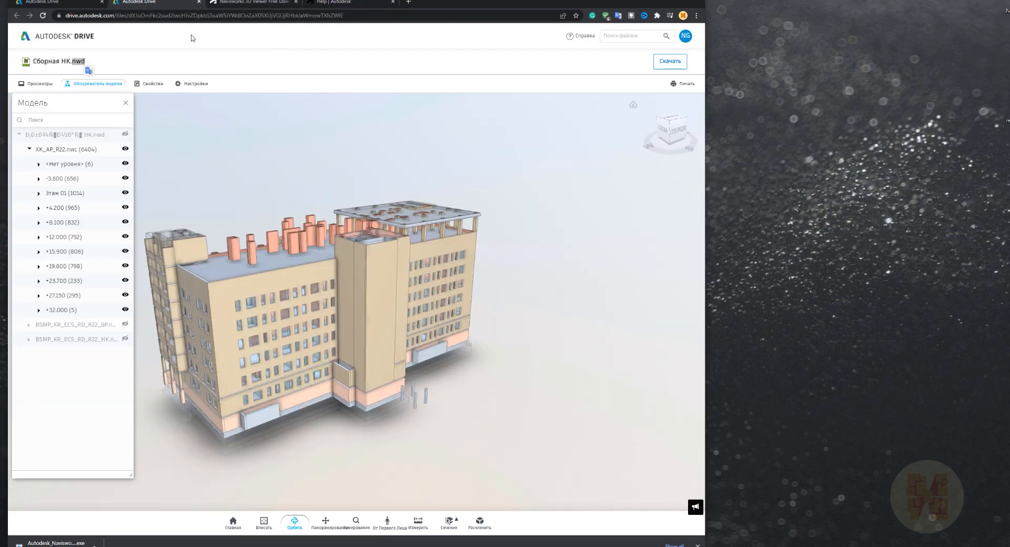
{"action": "mouse_move", "coordinate": [87, 72]}
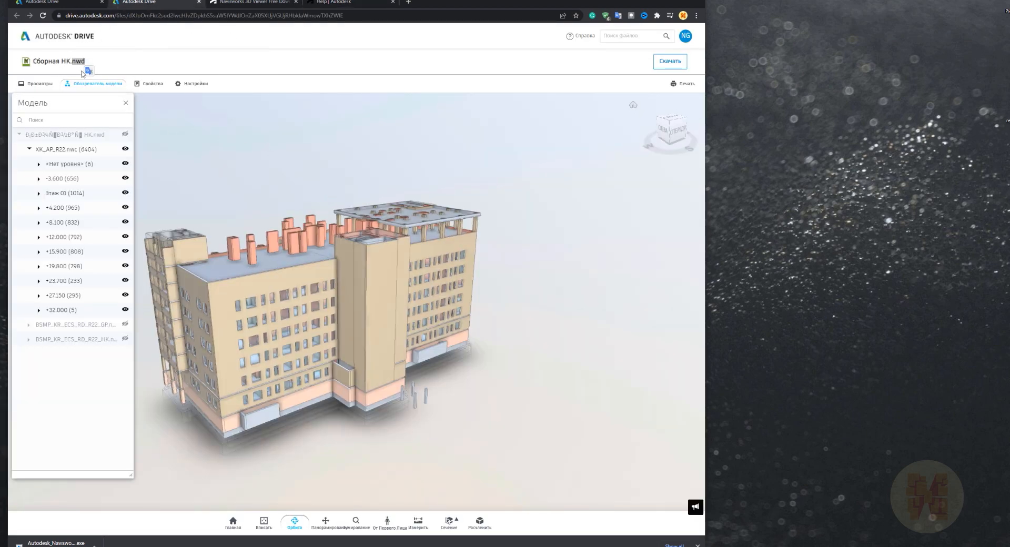
{"action": "mouse_move", "coordinate": [38, 43]}
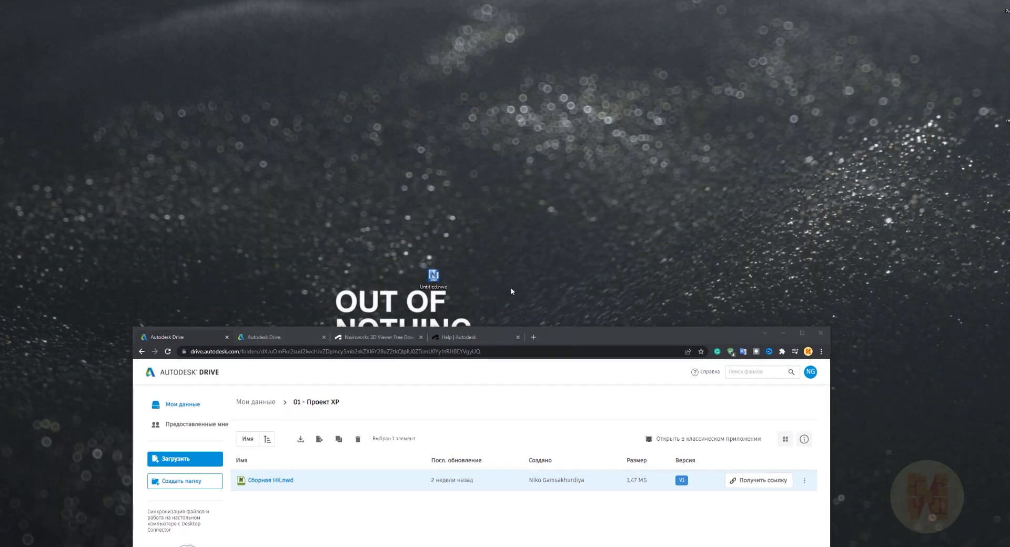
Step: Upload Untitled.nwd from the desktop into the 01 project folder
{"action": "left_click", "coordinate": [802, 333]}
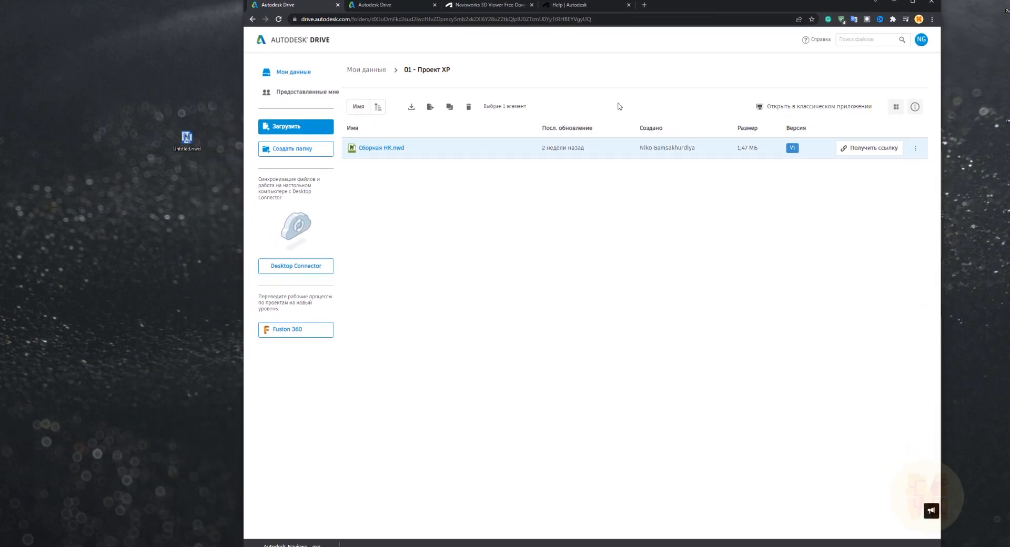
{"action": "mouse_move", "coordinate": [475, 161]}
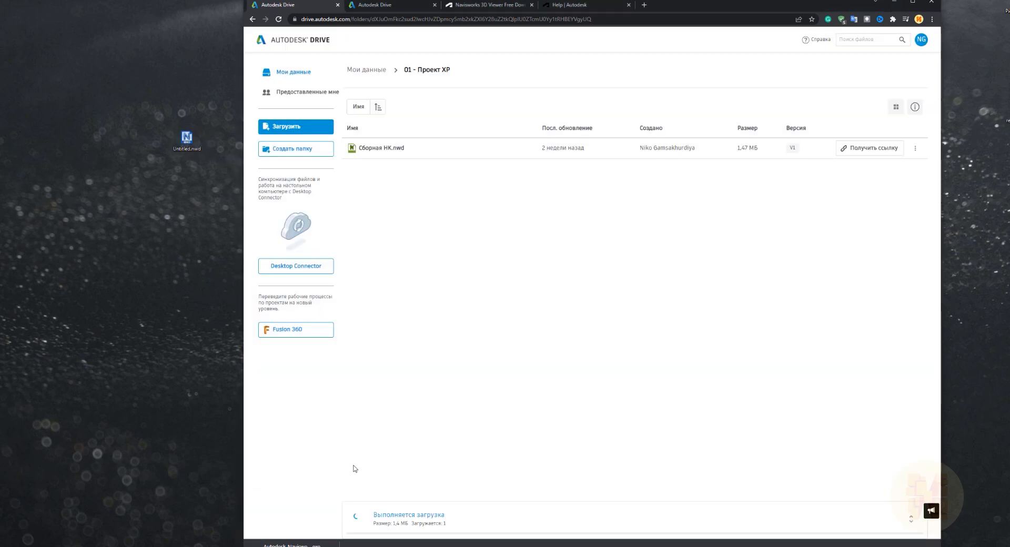
{"action": "mouse_move", "coordinate": [641, 354]}
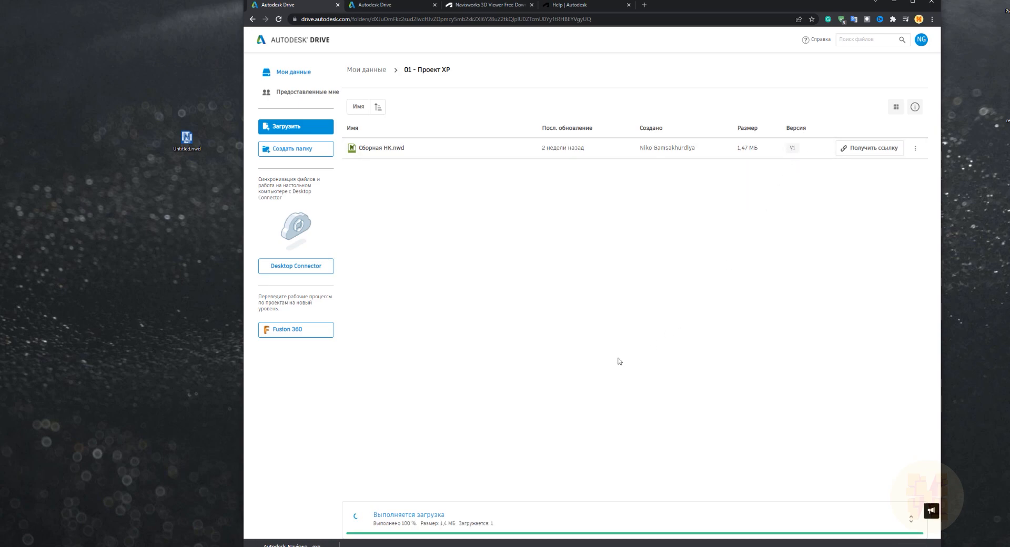
{"action": "mouse_move", "coordinate": [436, 527]}
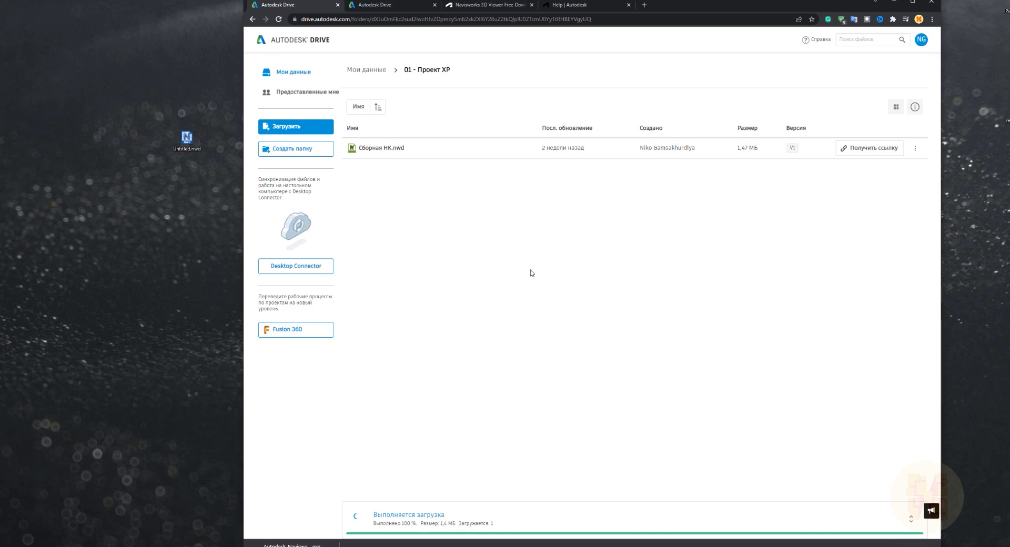
{"action": "mouse_move", "coordinate": [505, 257]}
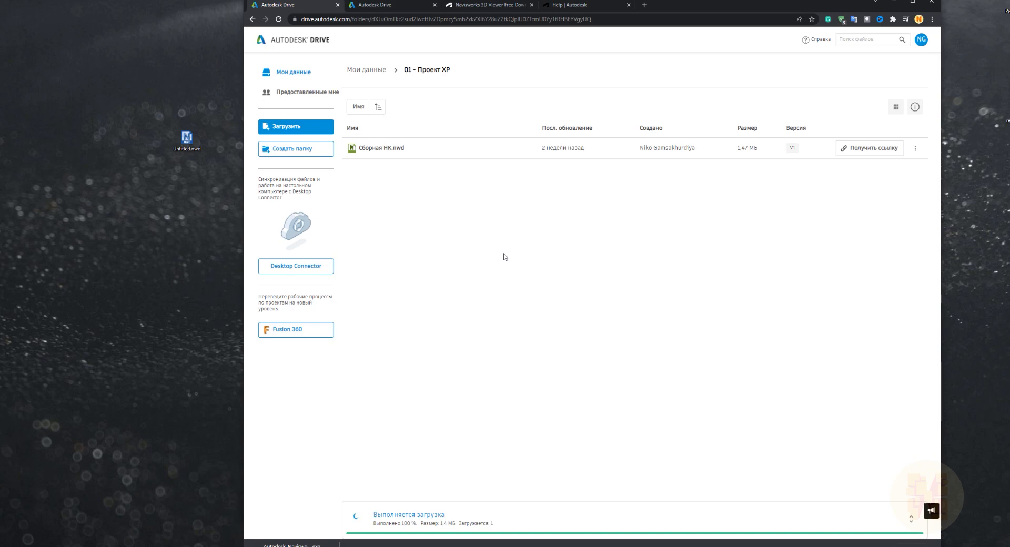
{"action": "mouse_move", "coordinate": [377, 345]}
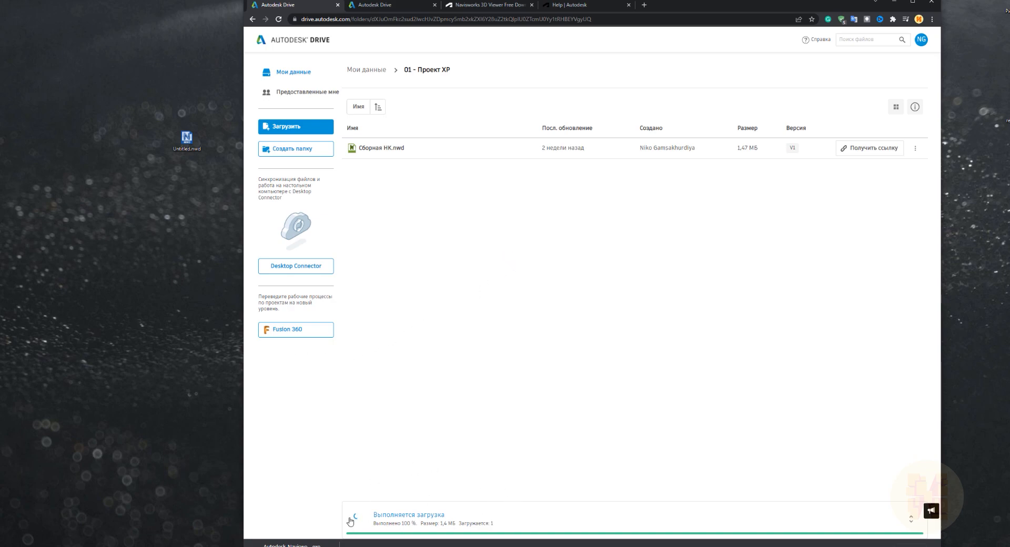
{"action": "mouse_move", "coordinate": [52, 522]}
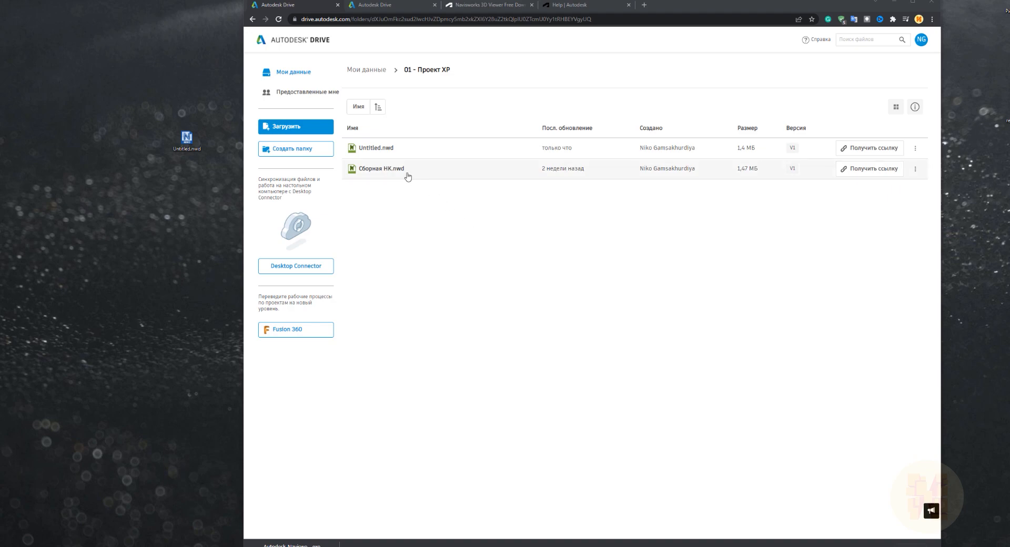
{"action": "mouse_move", "coordinate": [397, 203]}
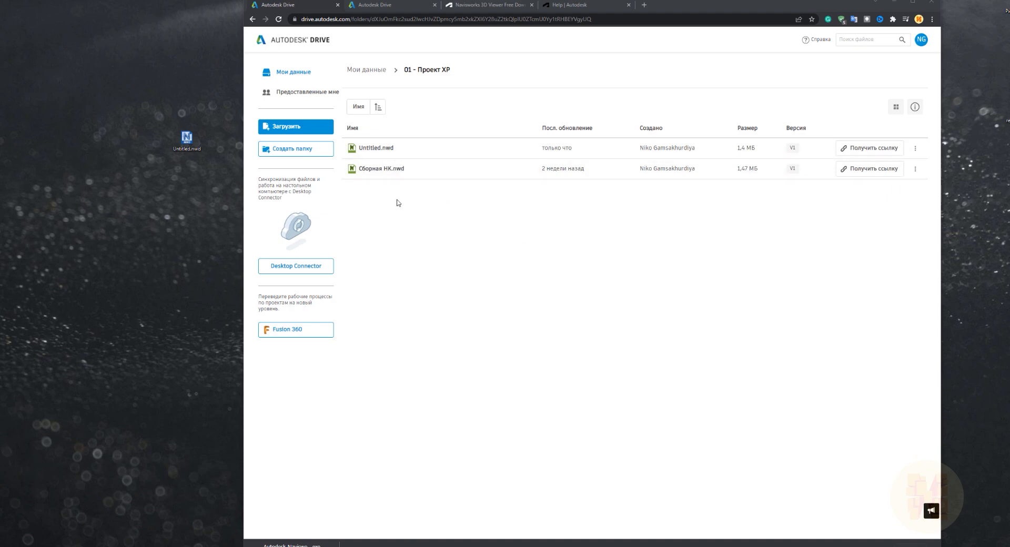
{"action": "mouse_move", "coordinate": [382, 154]}
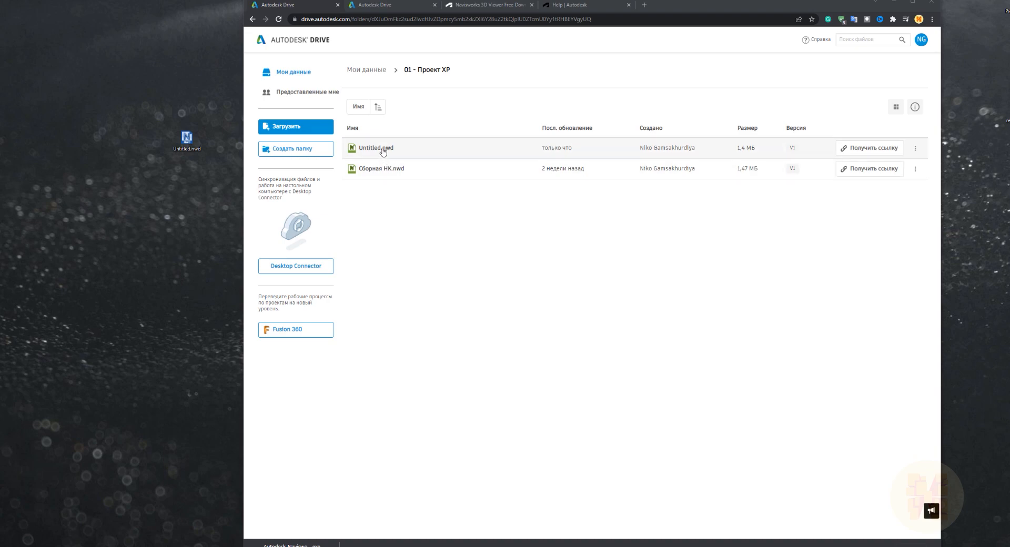
Step: Show Untitled.nwd in the Drive viewer and orbit to the balcony side, end facade and stepped corner
{"action": "left_click", "coordinate": [374, 148]}
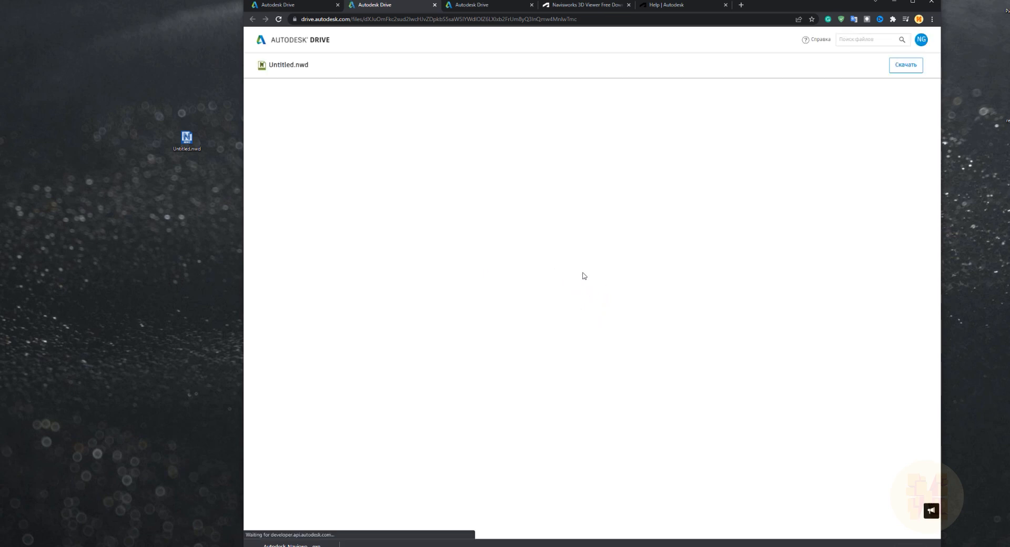
{"action": "mouse_move", "coordinate": [589, 245]}
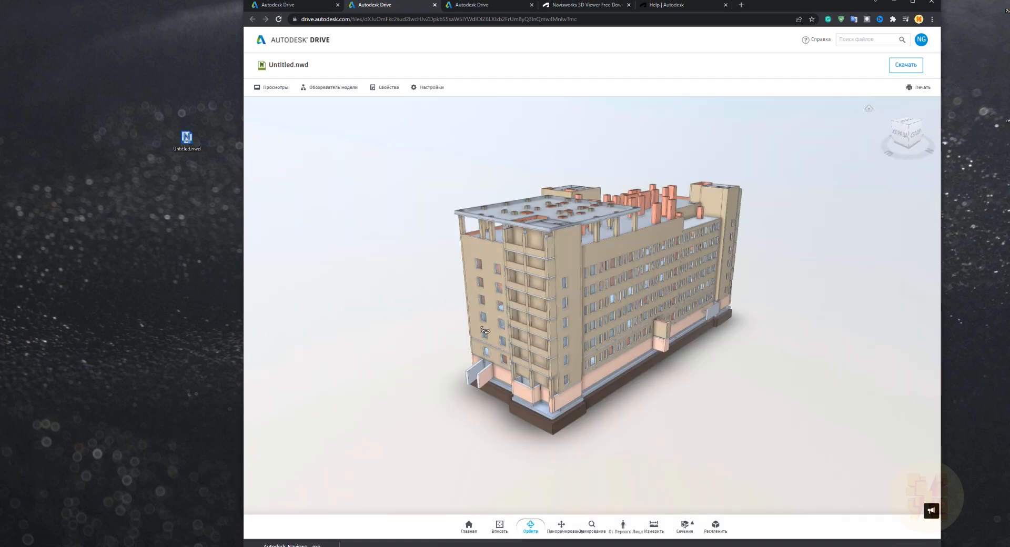
{"action": "left_click_drag", "start_coordinate": [484, 330], "coordinate": [643, 330]}
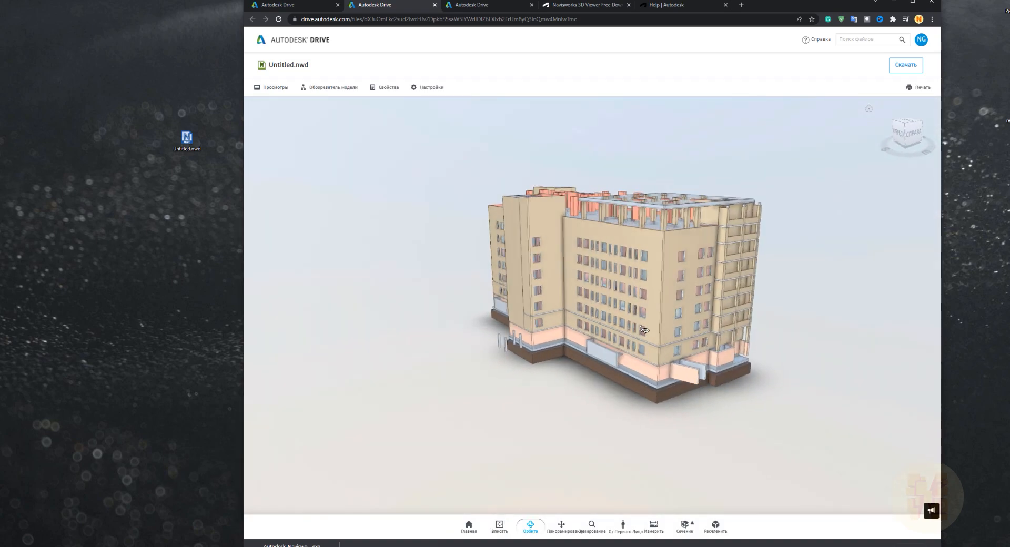
{"action": "left_click_drag", "start_coordinate": [641, 330], "coordinate": [725, 364]}
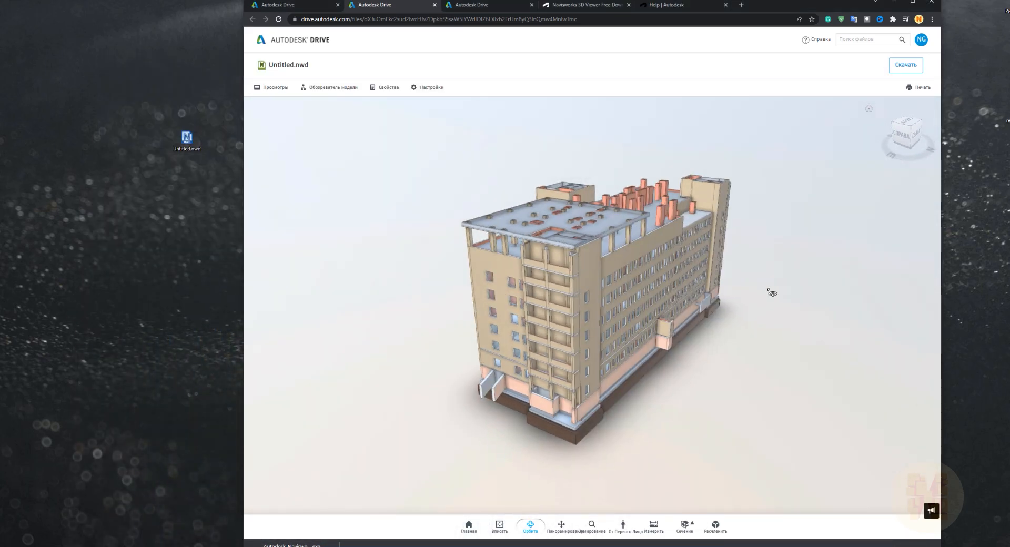
{"action": "left_click_drag", "start_coordinate": [771, 292], "coordinate": [701, 336]}
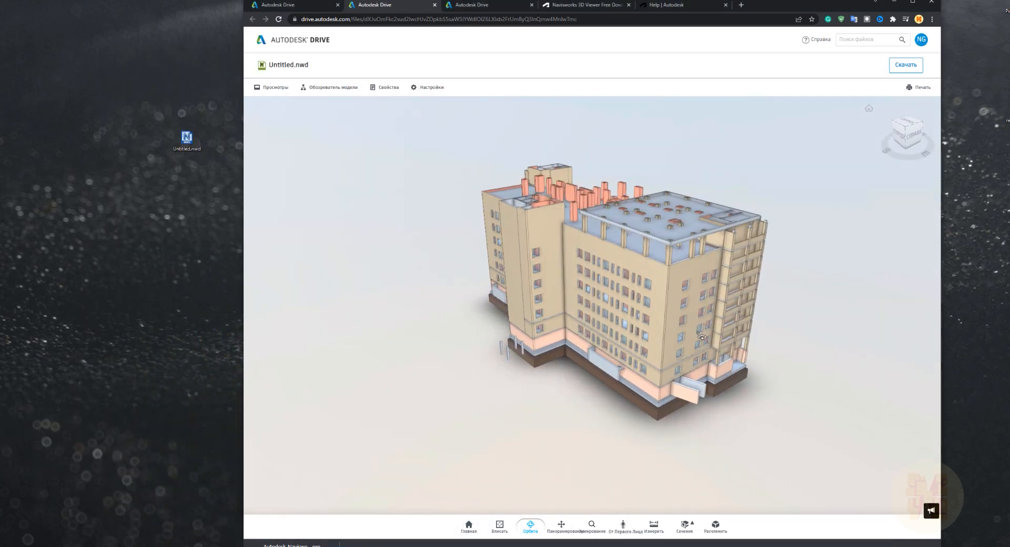
{"action": "left_click_drag", "start_coordinate": [701, 336], "coordinate": [638, 264]}
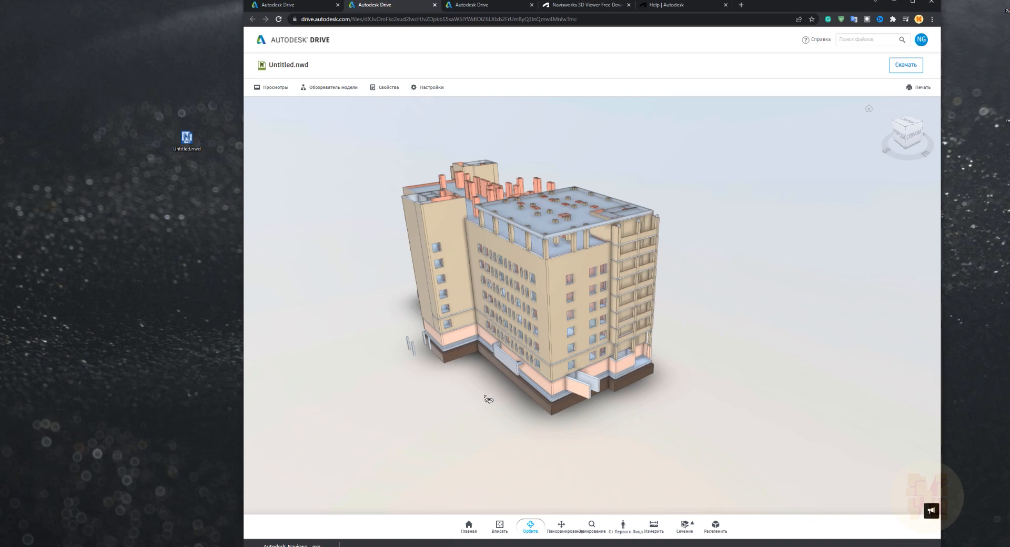
Step: Orbit round to the tower end and look down on the roof stacks from above
{"action": "left_click_drag", "start_coordinate": [488, 397], "coordinate": [649, 396]}
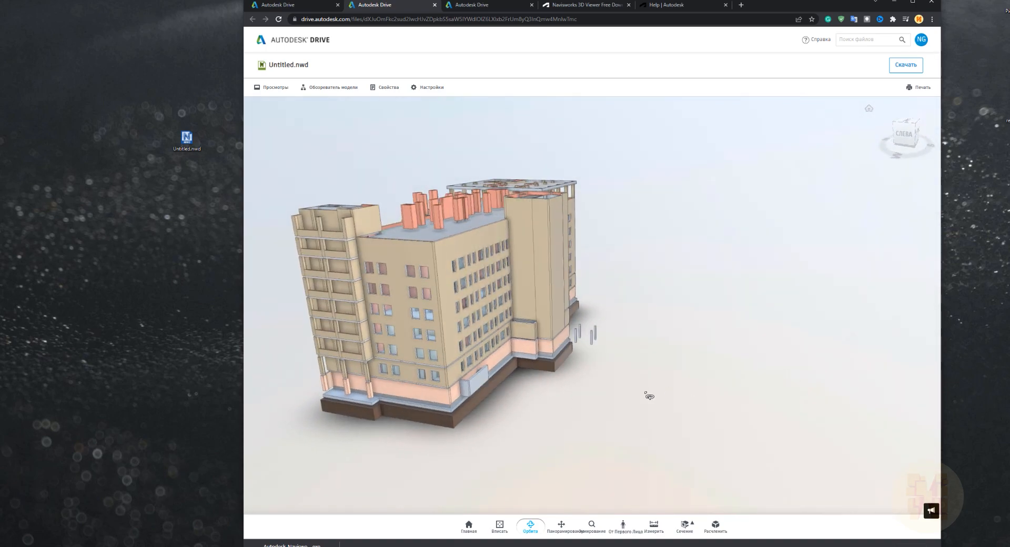
{"action": "left_click_drag", "start_coordinate": [649, 397], "coordinate": [738, 408]}
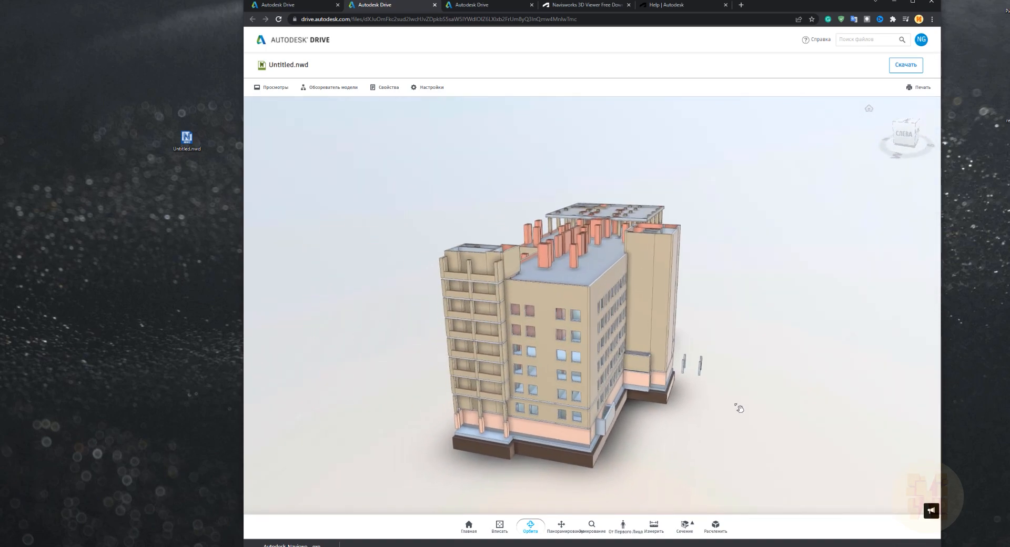
{"action": "left_click_drag", "start_coordinate": [739, 408], "coordinate": [495, 418]}
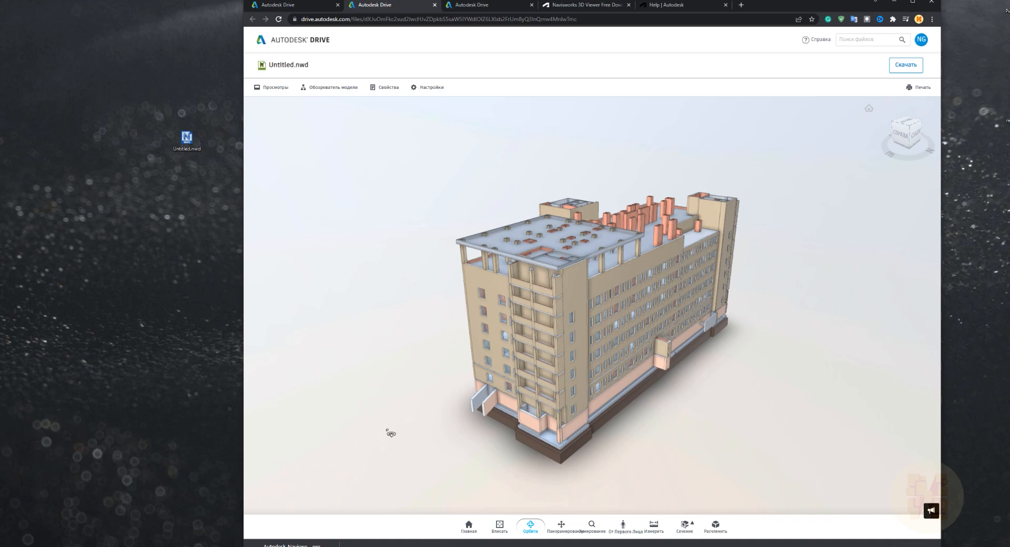
{"action": "mouse_move", "coordinate": [467, 408]}
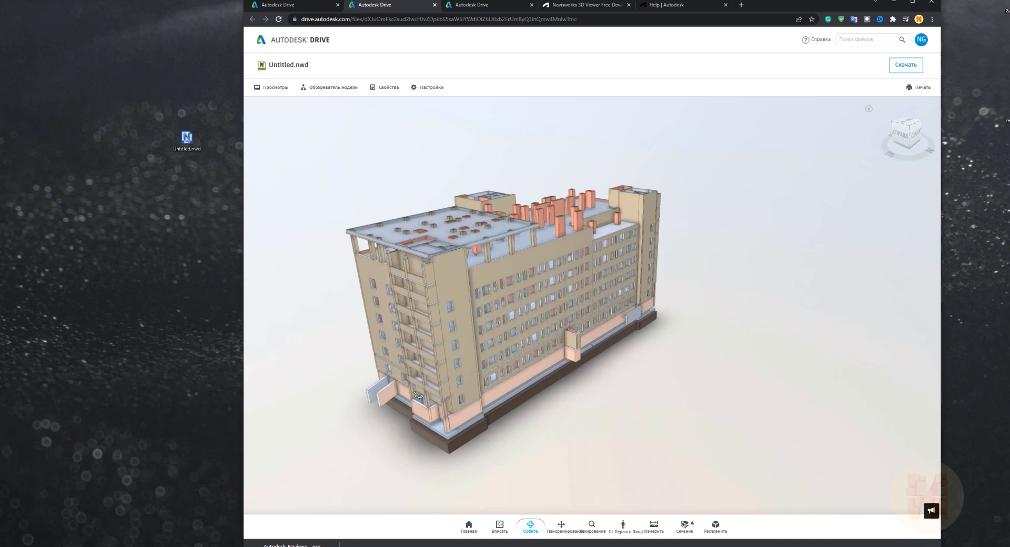
{"action": "left_click_drag", "start_coordinate": [417, 394], "coordinate": [447, 407]}
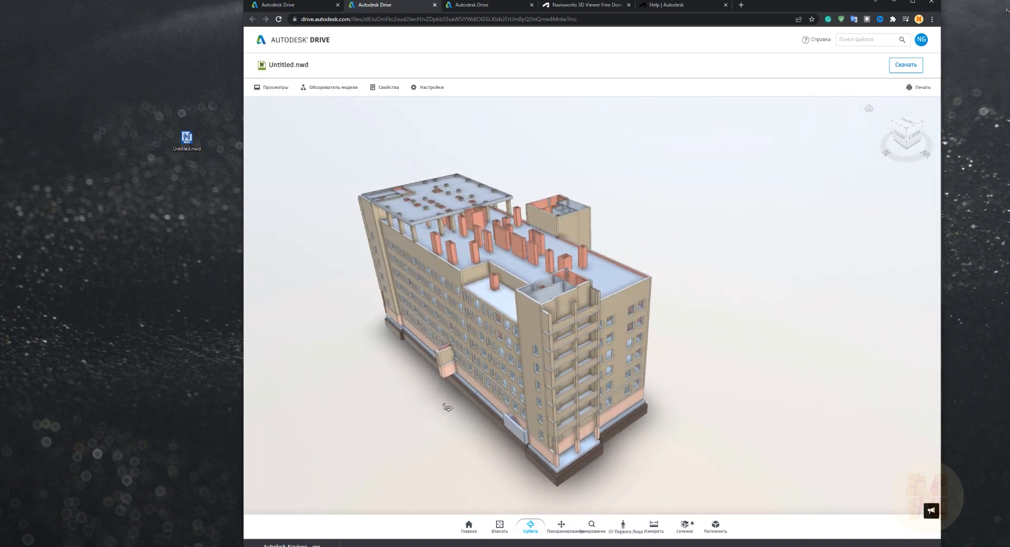